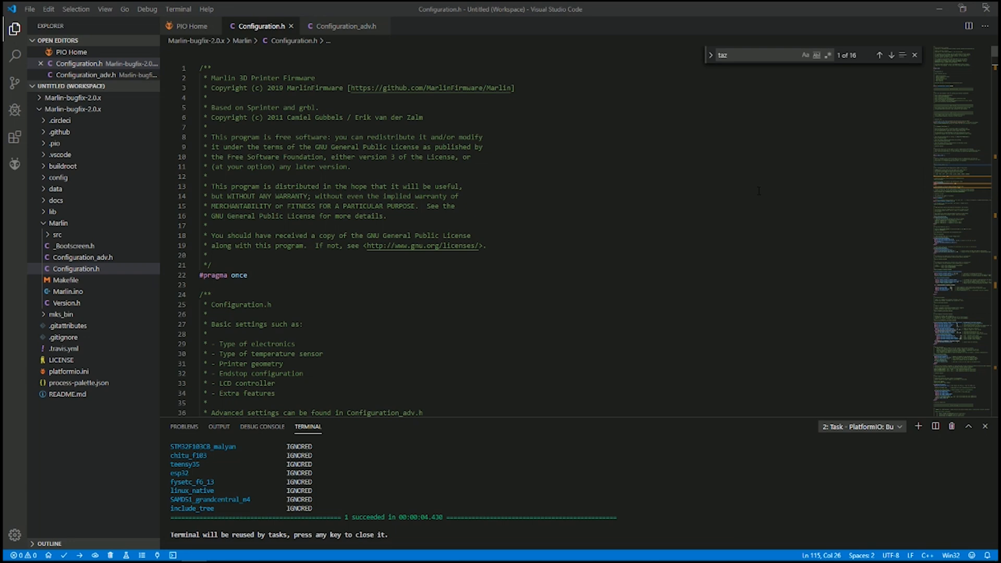
pyautogui.moveTo(185, 26)
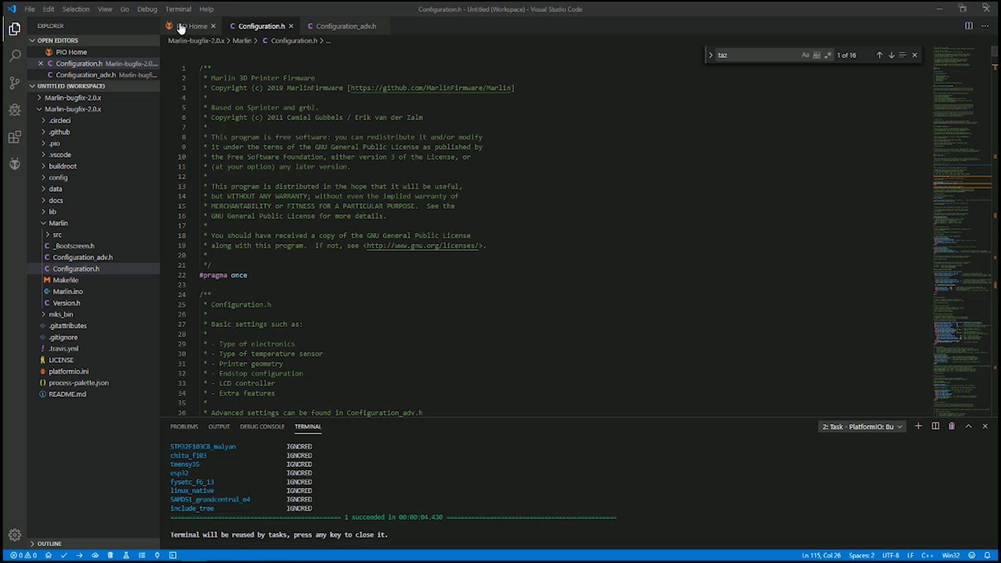
# Add //Taz after SERIAL_PORT -1 and // after SERIAL_PORT_2 0 in Configuration.h
pyautogui.click(190, 26)
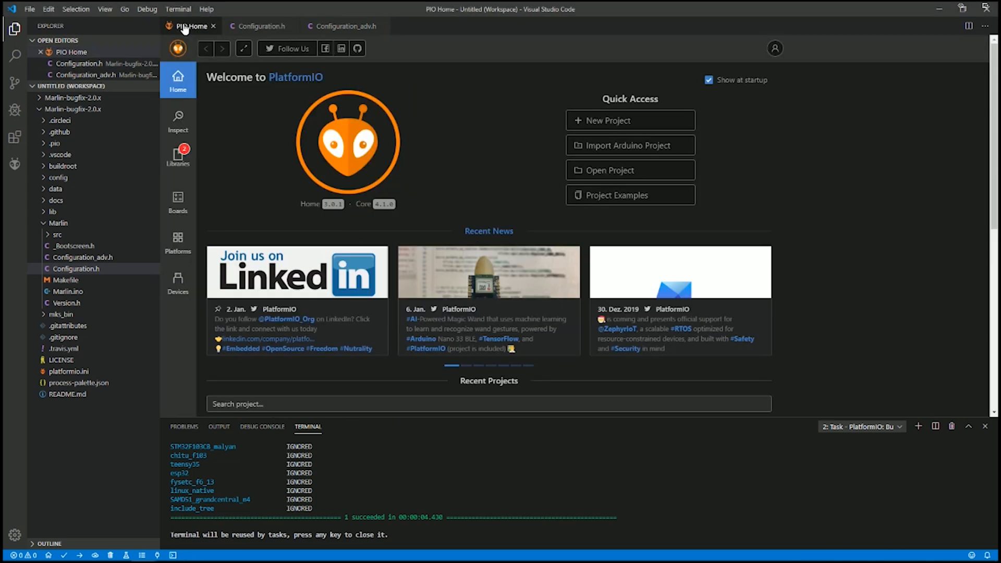
pyautogui.moveTo(261, 26)
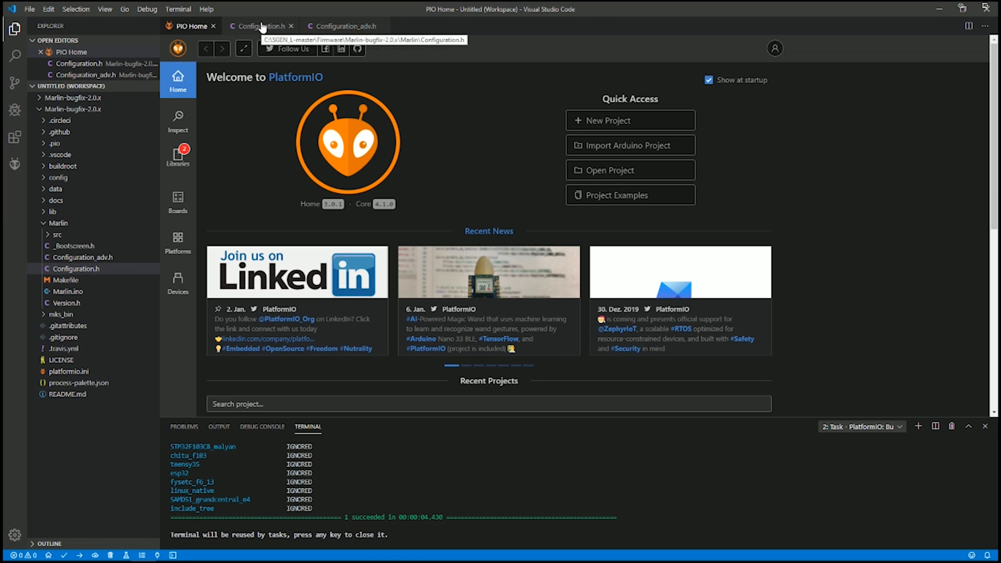
pyautogui.click(261, 26)
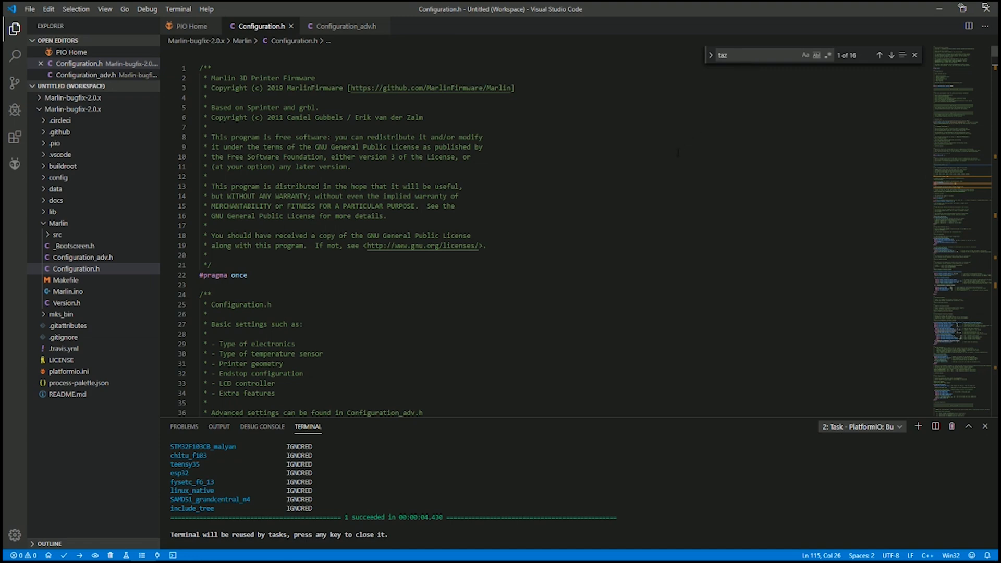
pyautogui.scroll(-3)
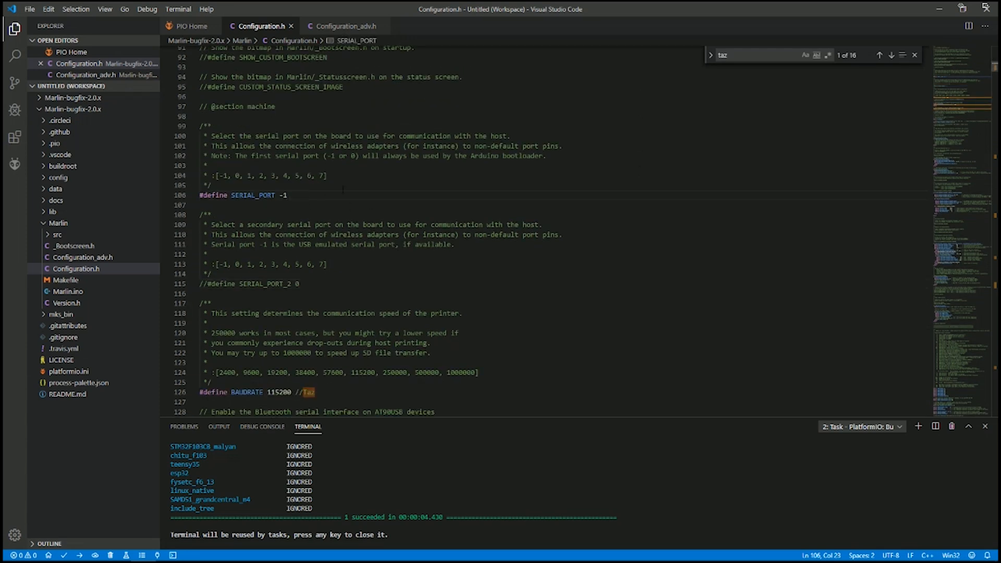
pyautogui.write('//')
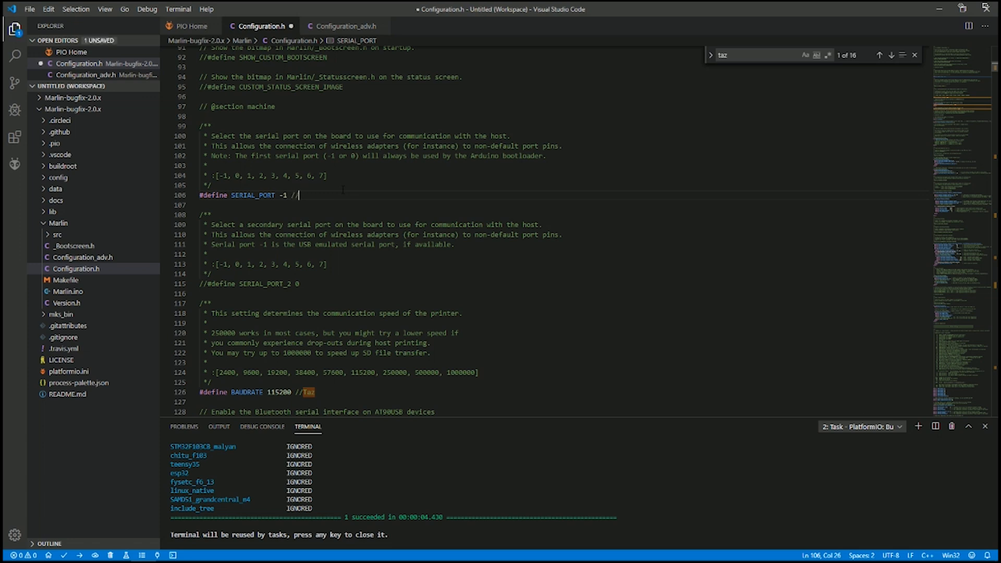
pyautogui.write('Taz')
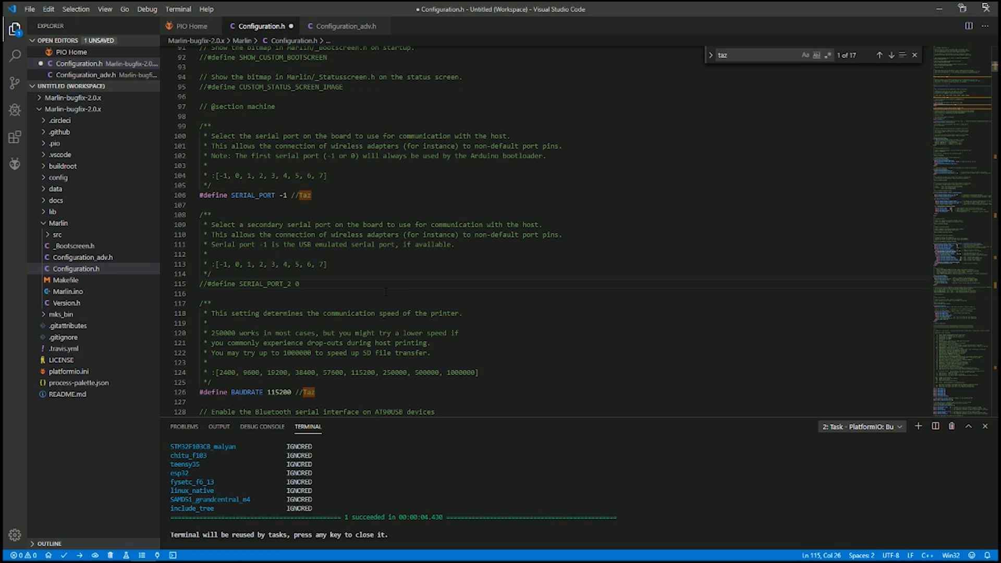
pyautogui.write('//Taz')
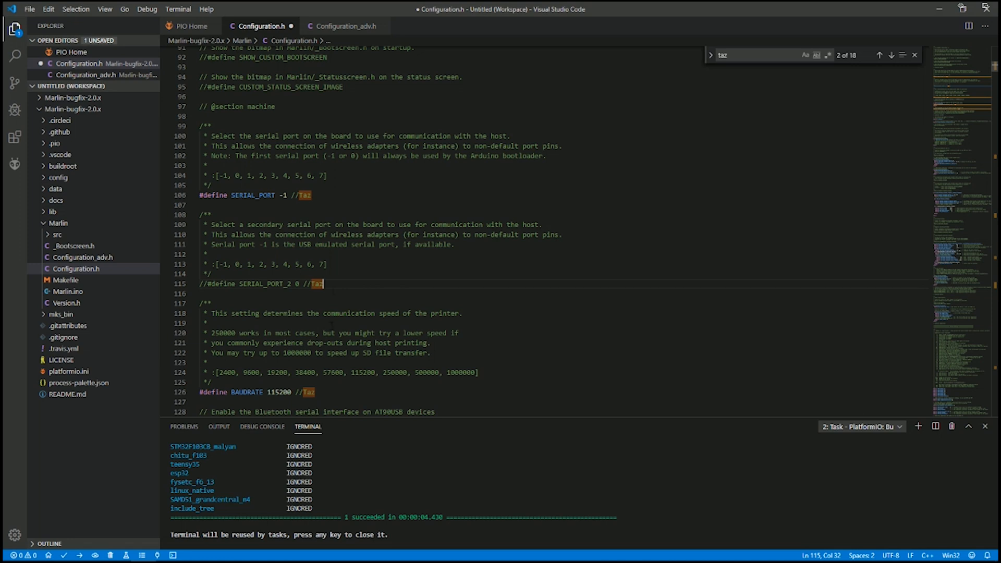
pyautogui.scroll(-3)
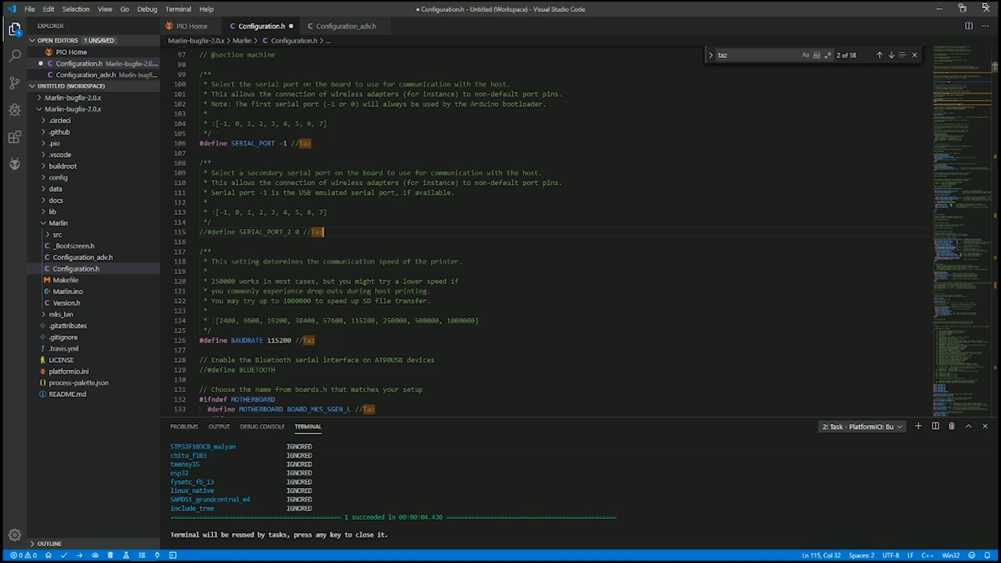
pyautogui.scroll(-3)
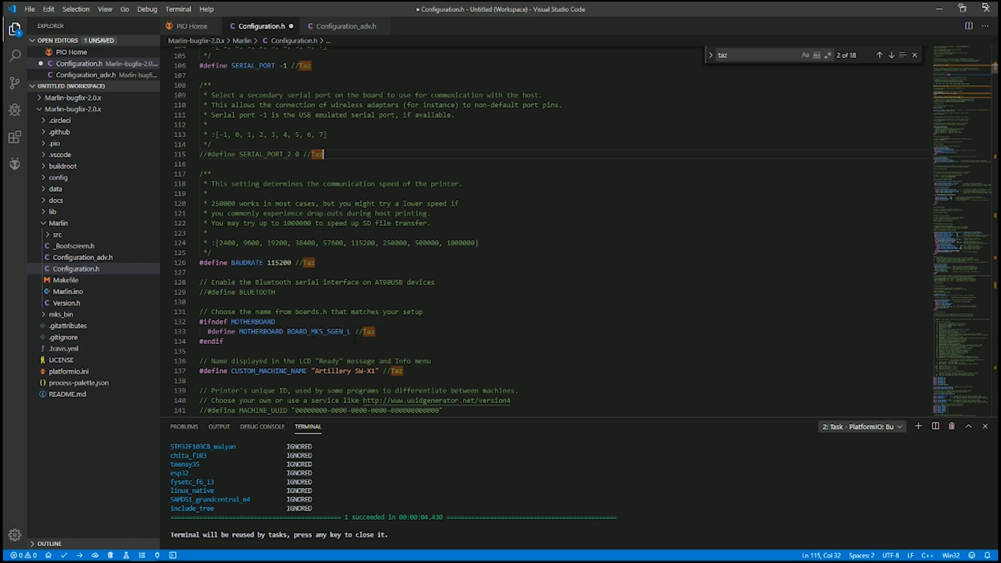
pyautogui.scroll(-3)
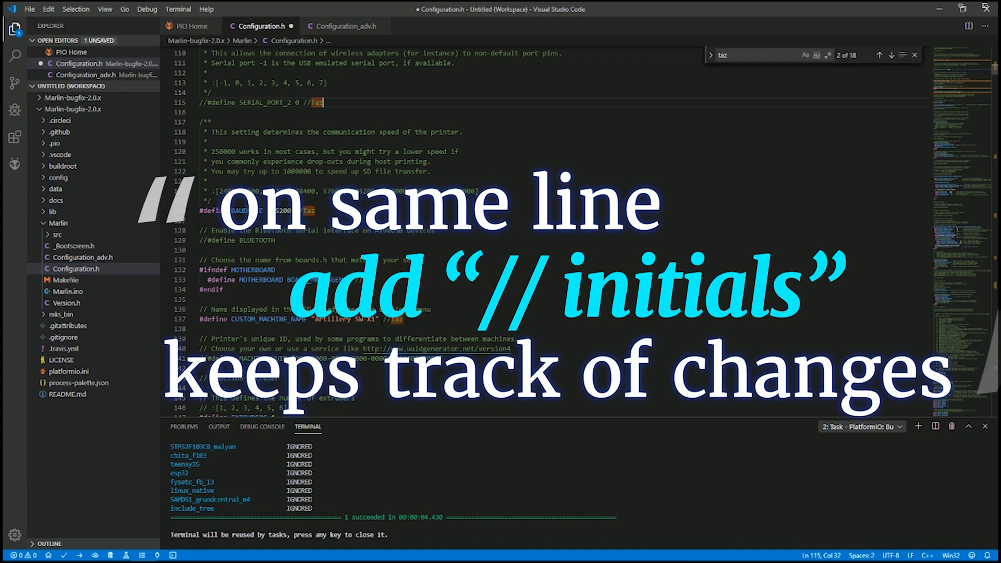
pyautogui.scroll(-3)
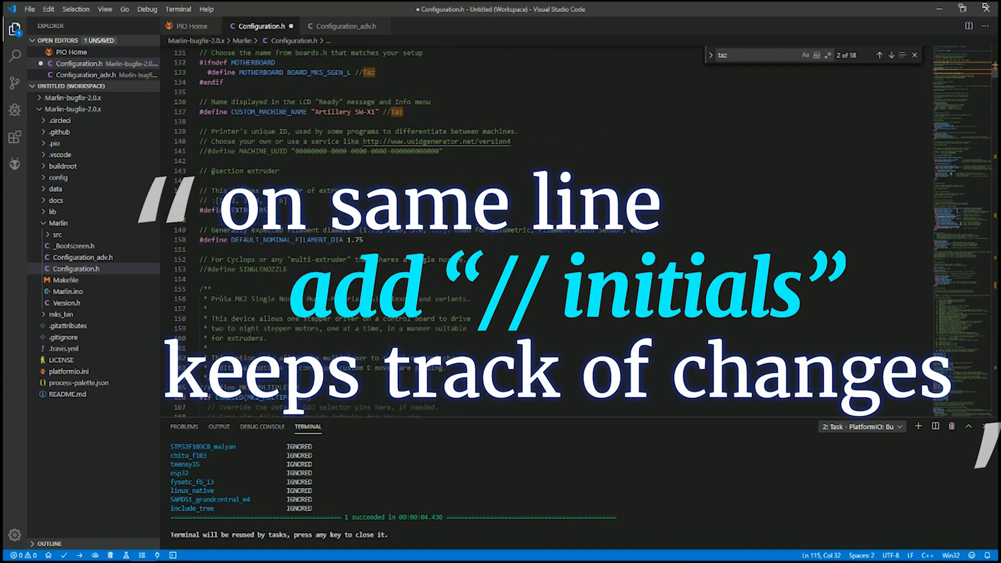
pyautogui.scroll(-3)
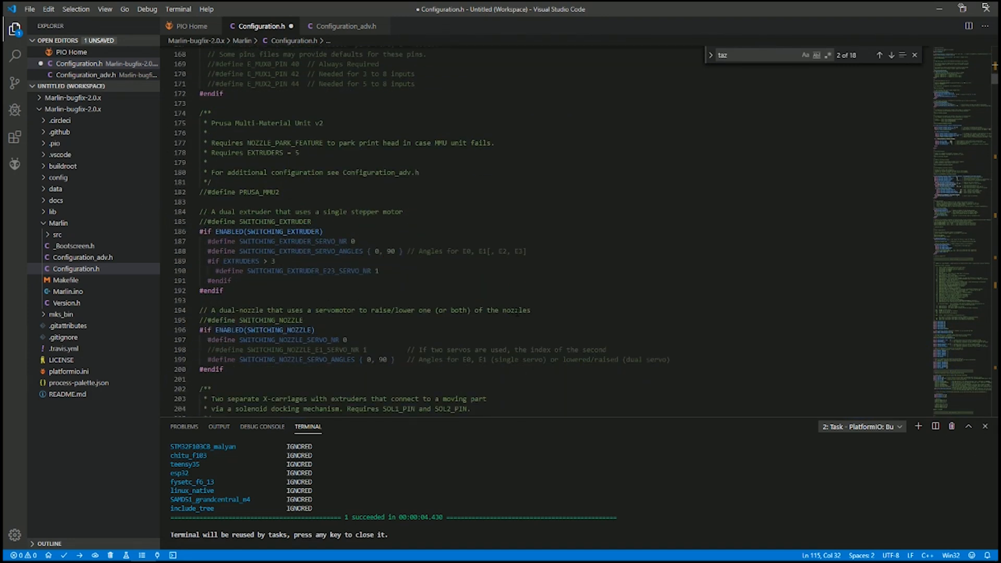
pyautogui.scroll(-3)
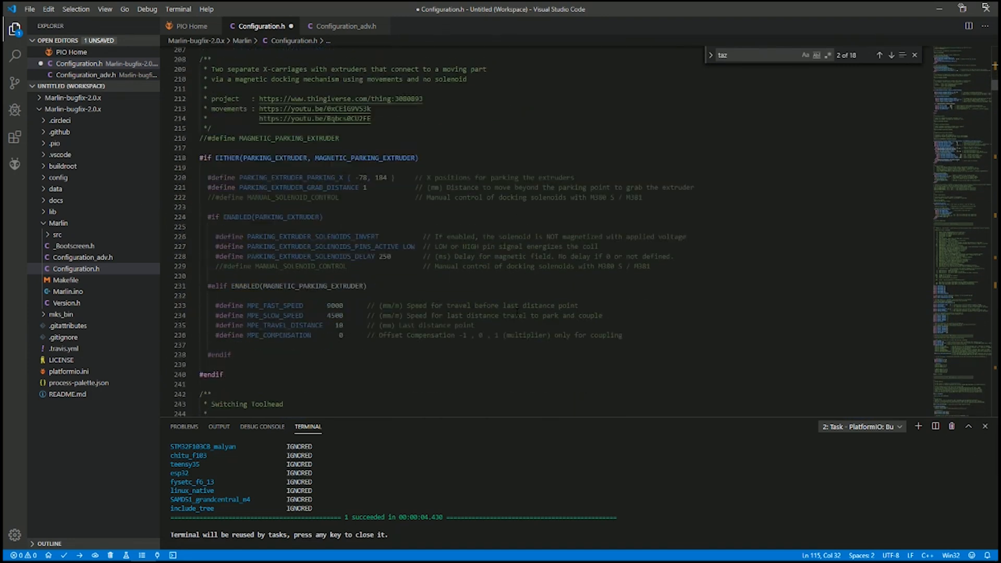
pyautogui.scroll(-3)
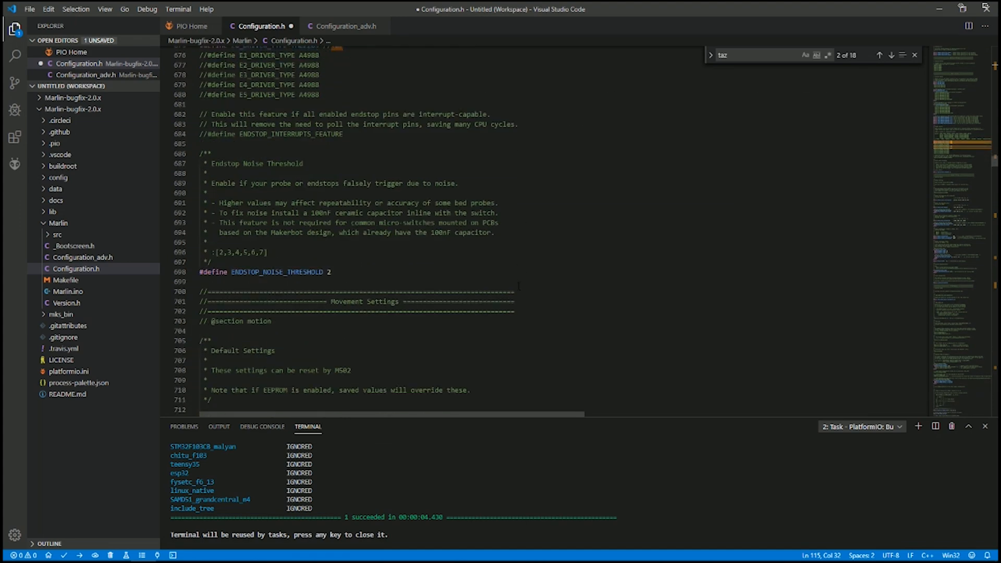
pyautogui.scroll(-3)
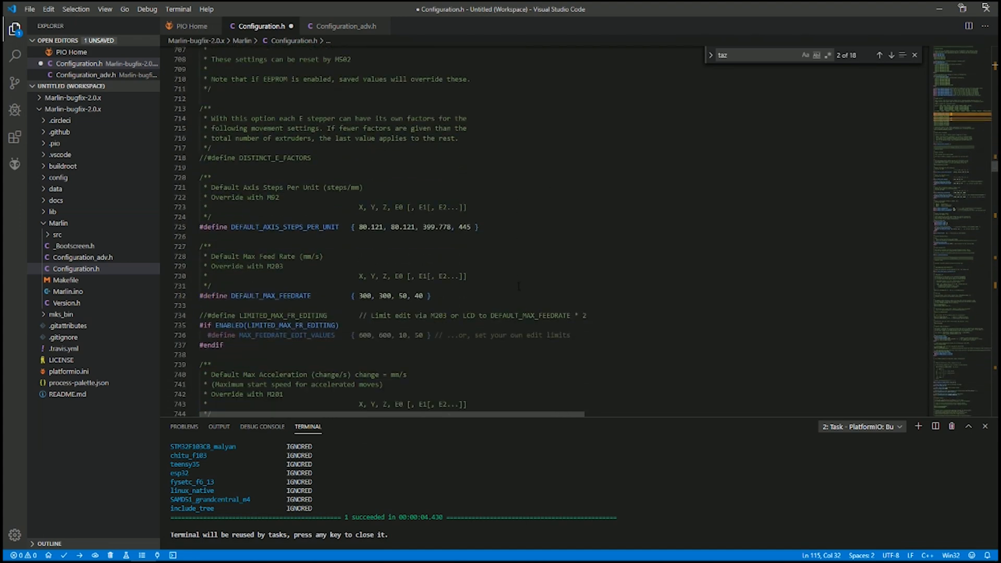
pyautogui.scroll(-3)
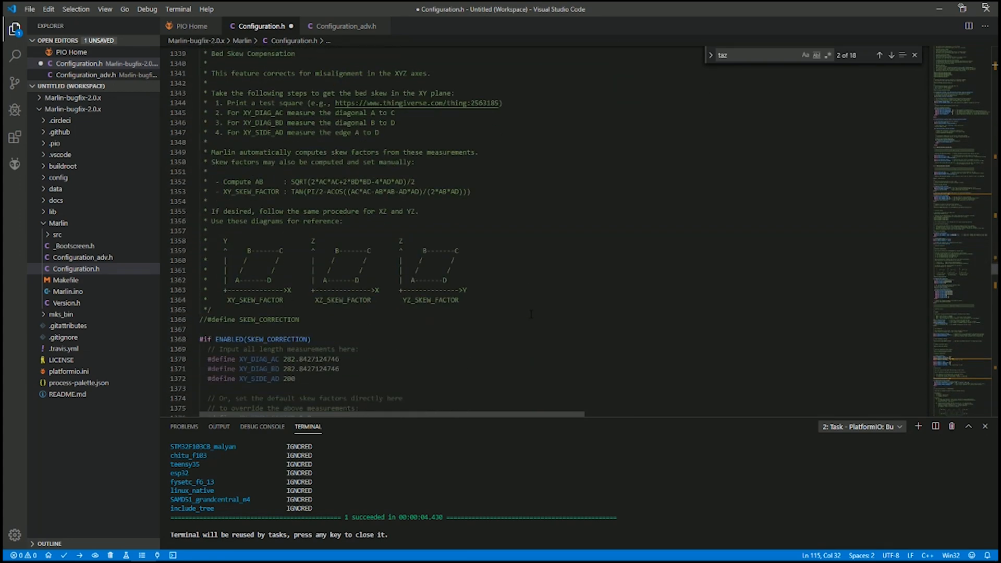
pyautogui.scroll(-3)
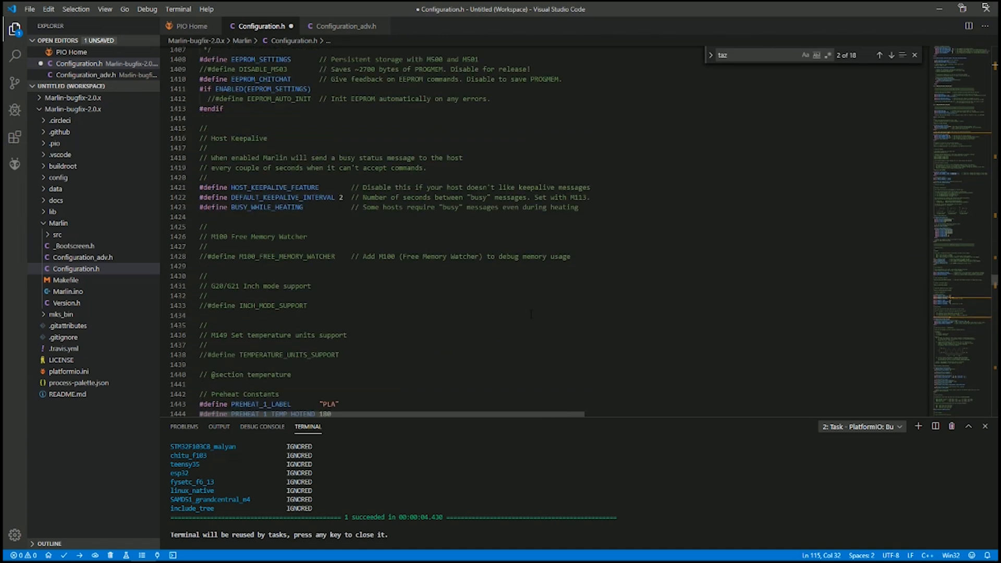
pyautogui.scroll(-3)
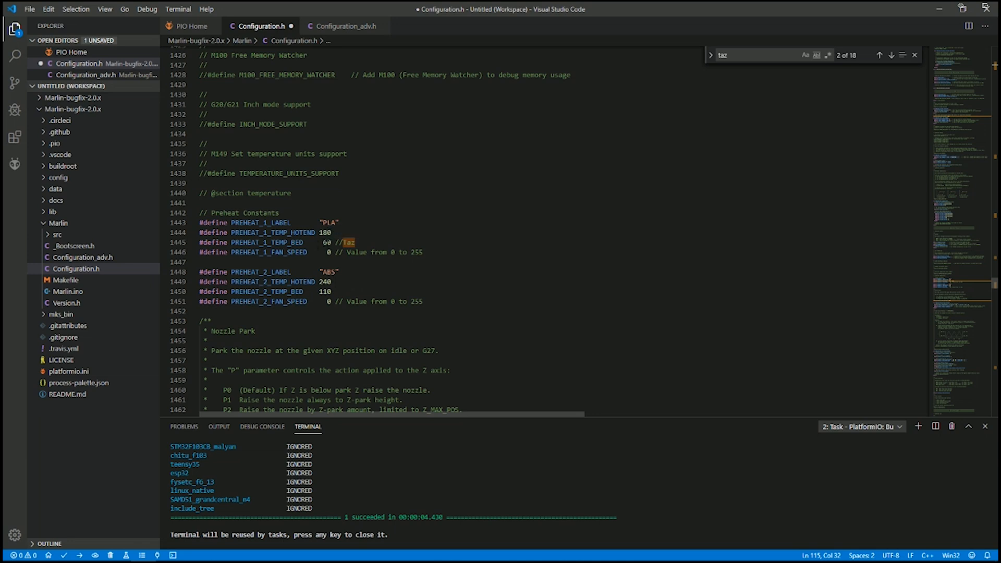
pyautogui.moveTo(500, 271)
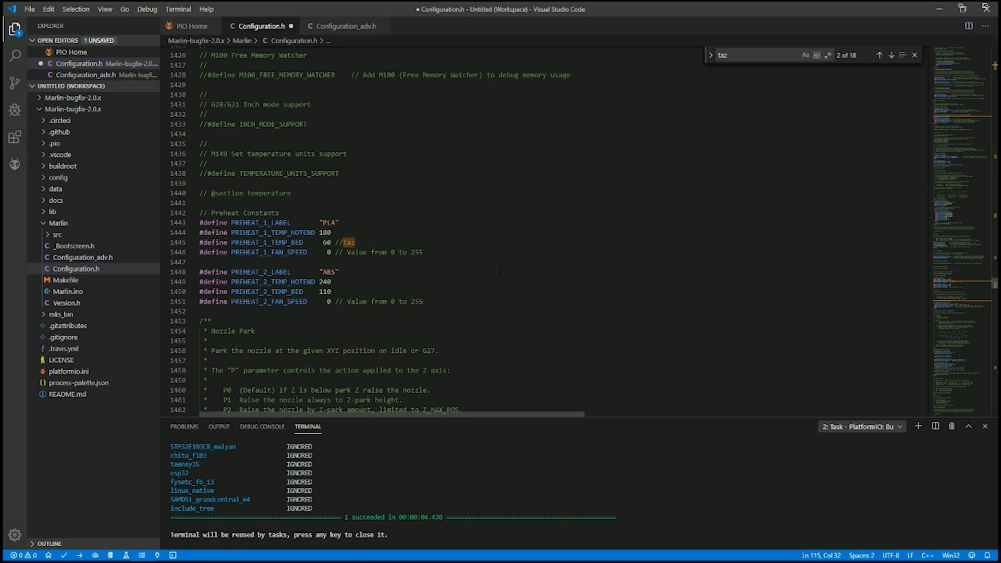
pyautogui.scroll(-3)
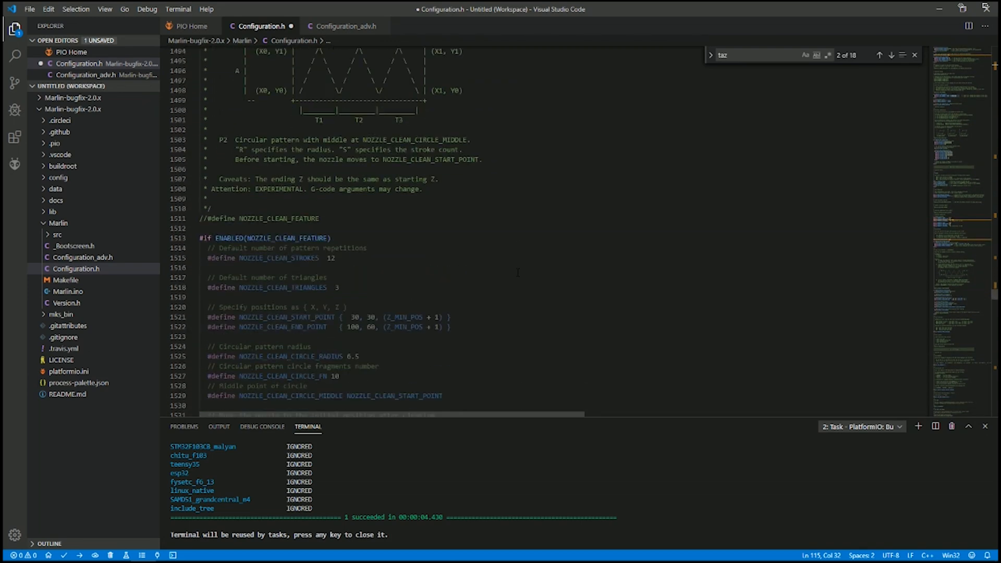
# Scroll down Configuration.h to the taz-marked CR10_STOCKDISPLAY define
pyautogui.scroll(-3)
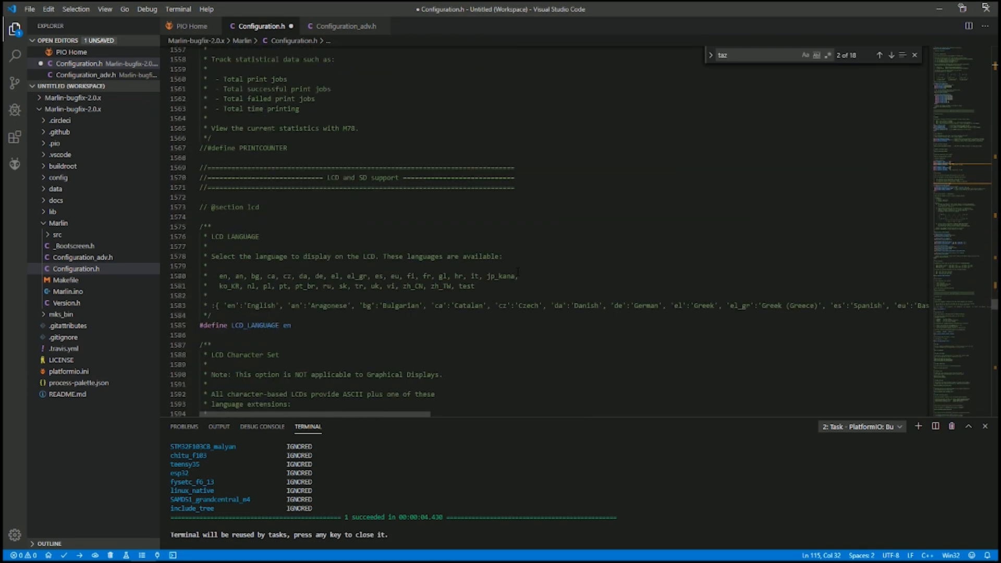
pyautogui.scroll(-3)
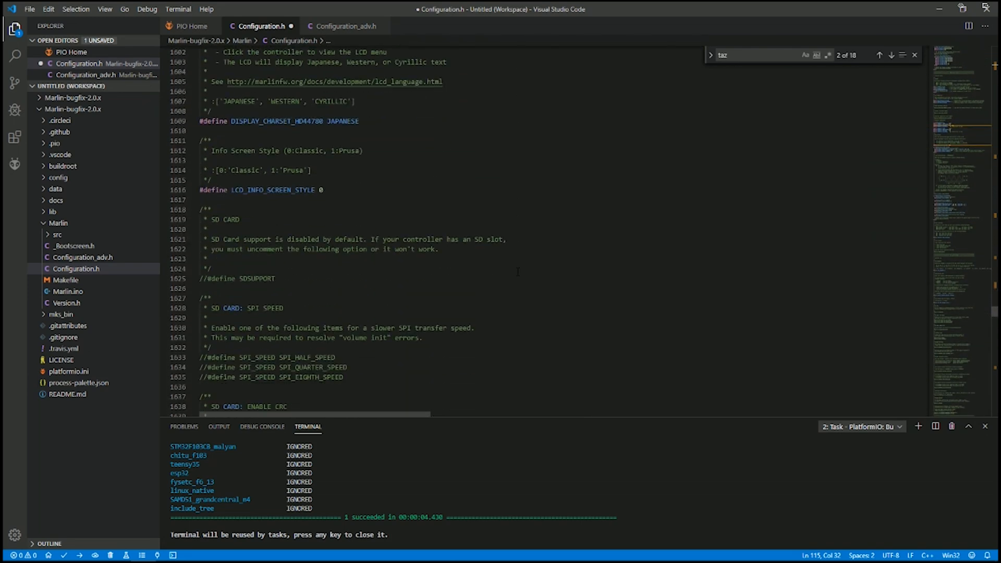
pyautogui.scroll(-3)
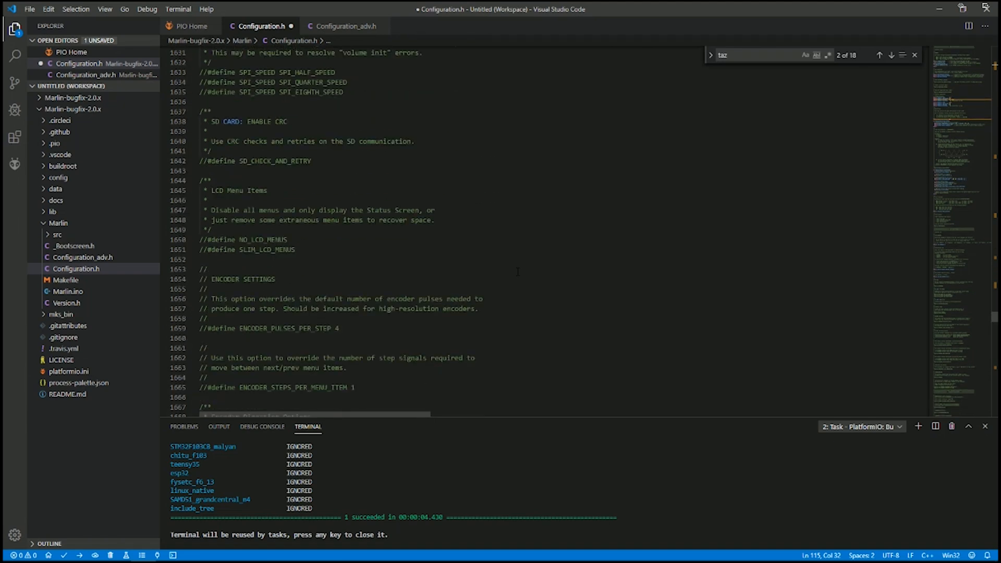
pyautogui.scroll(-3)
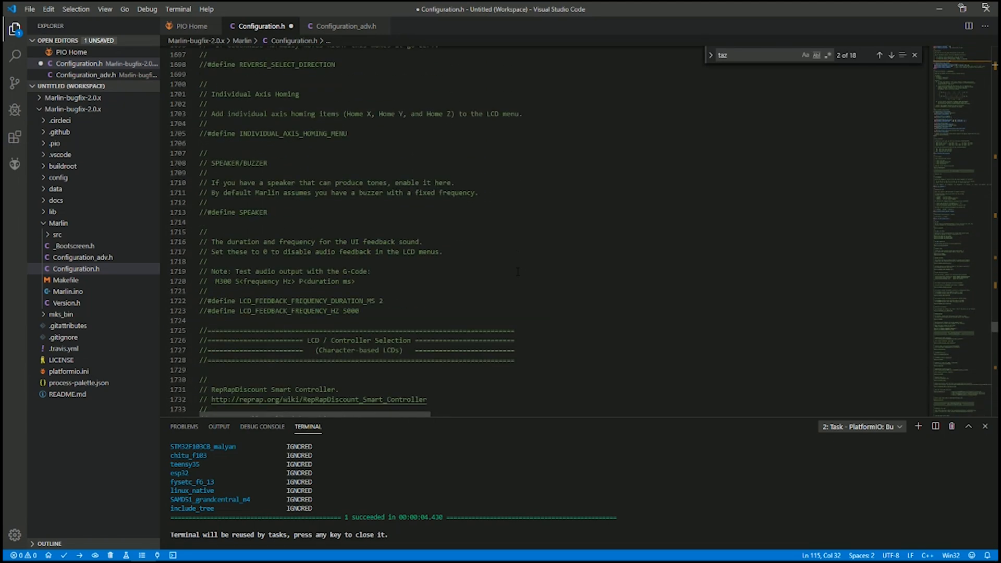
pyautogui.scroll(-3)
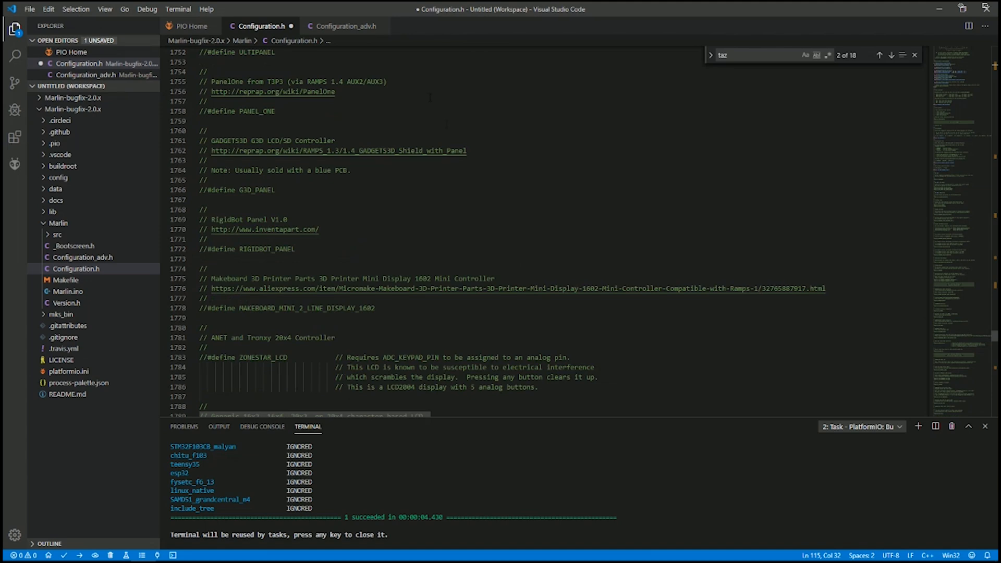
pyautogui.scroll(-3)
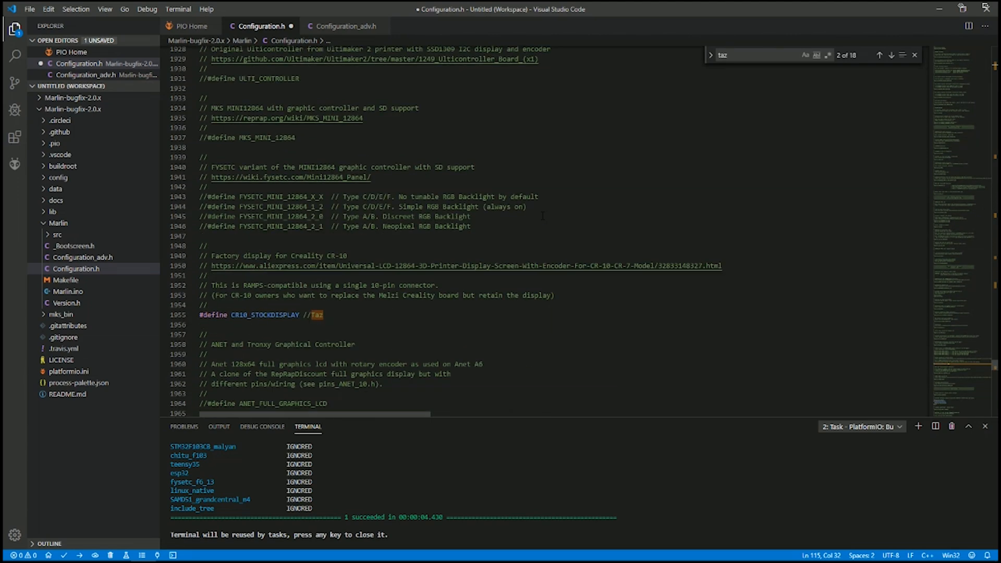
pyautogui.scroll(-3)
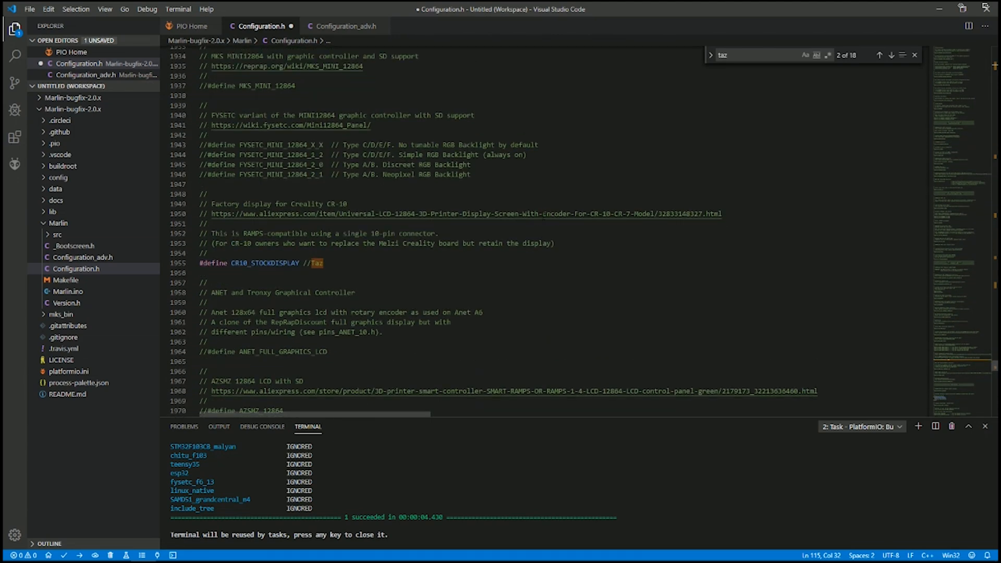
# Scroll to the end of Configuration.h and switch to Configuration_adv.h
pyautogui.click(224, 273)
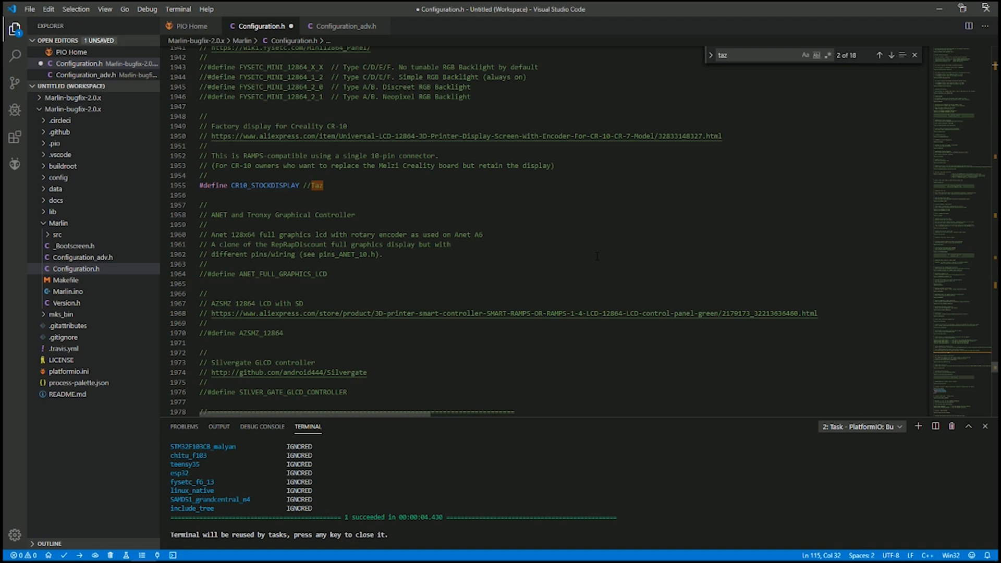
pyautogui.scroll(-3)
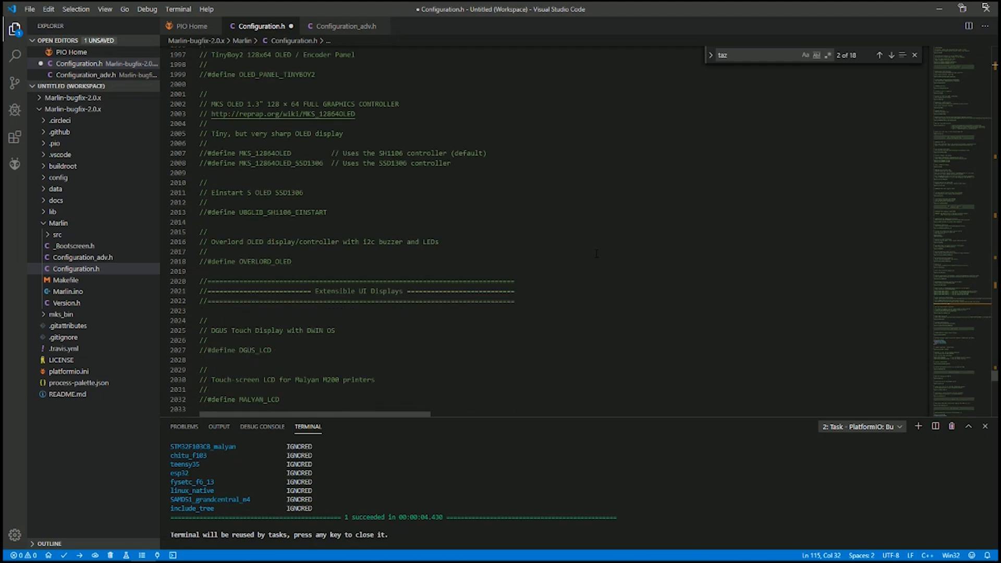
pyautogui.scroll(-3)
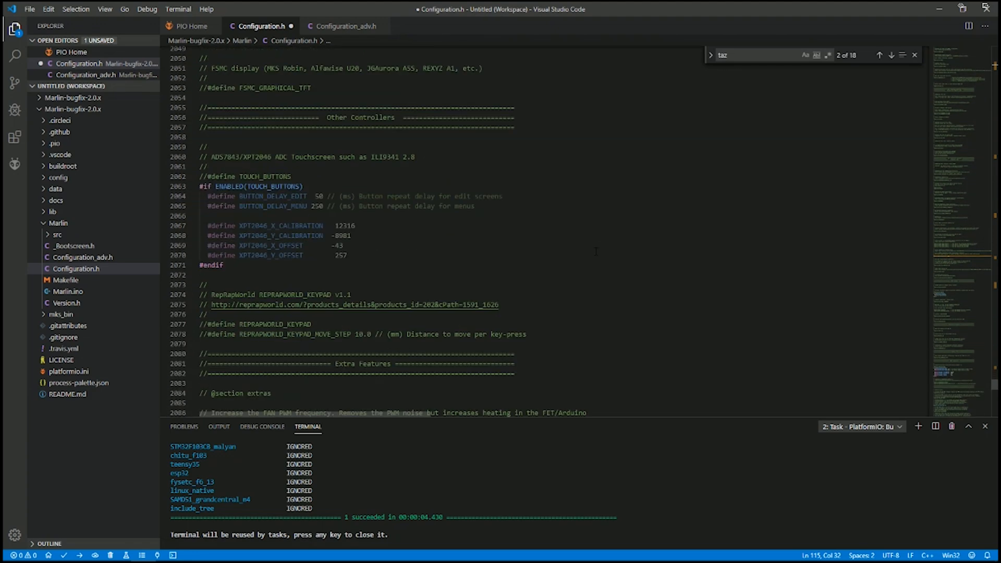
pyautogui.scroll(-3)
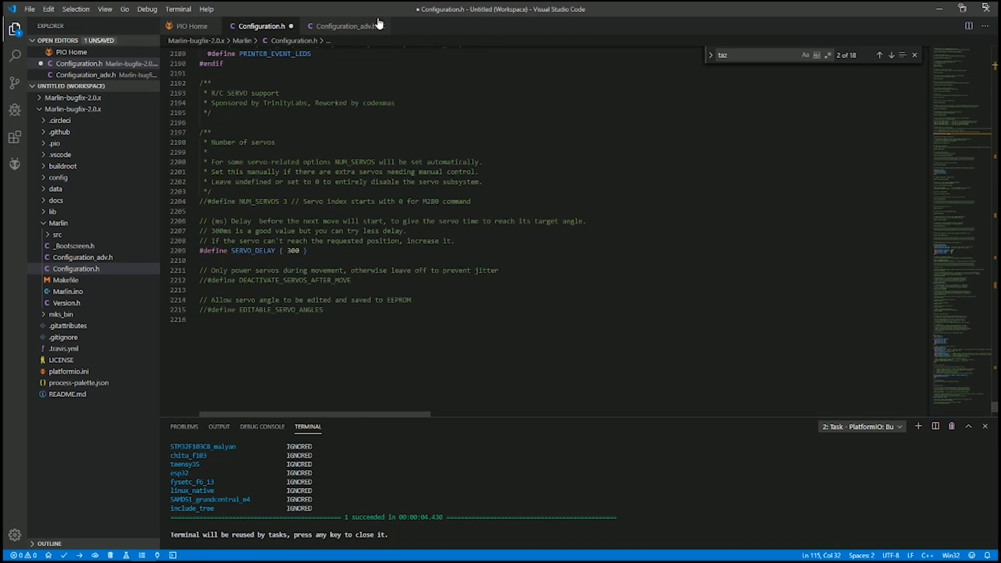
pyautogui.click(344, 26)
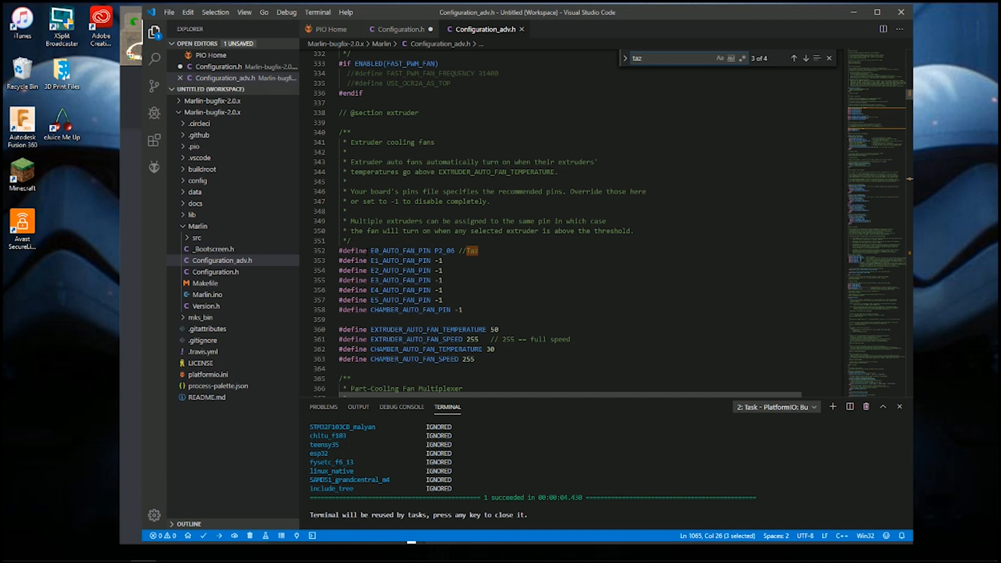
pyautogui.moveTo(395, 250)
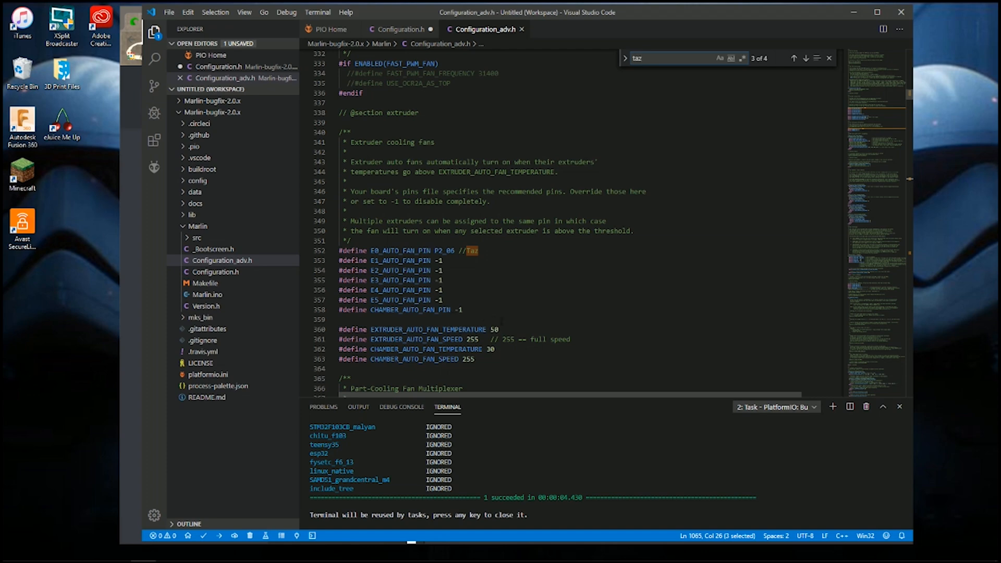
# Review the //Taz fan pin and ADVANCED_PAUSE_FEATURE settings, then search for 'park'
pyautogui.scroll(-3)
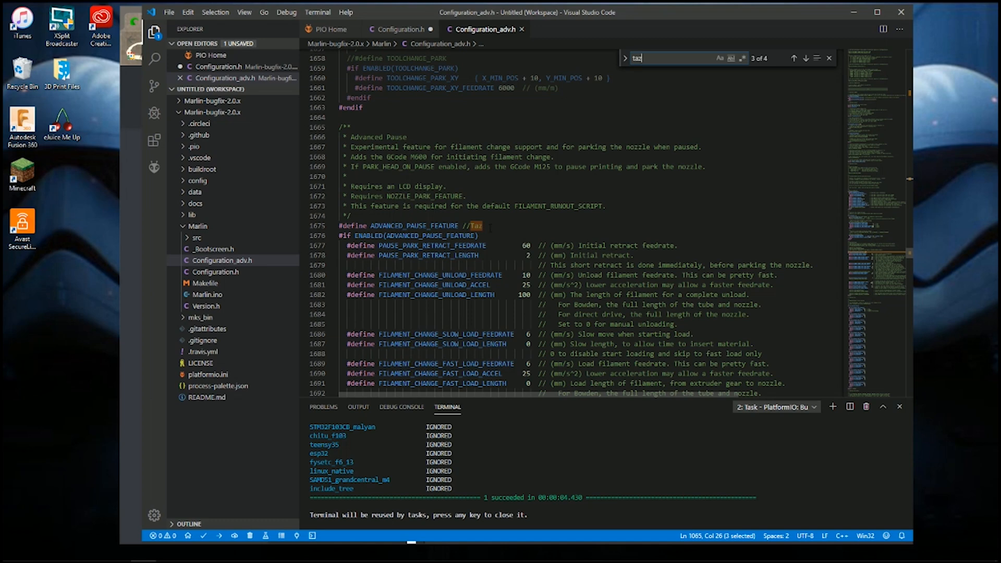
pyautogui.scroll(-3)
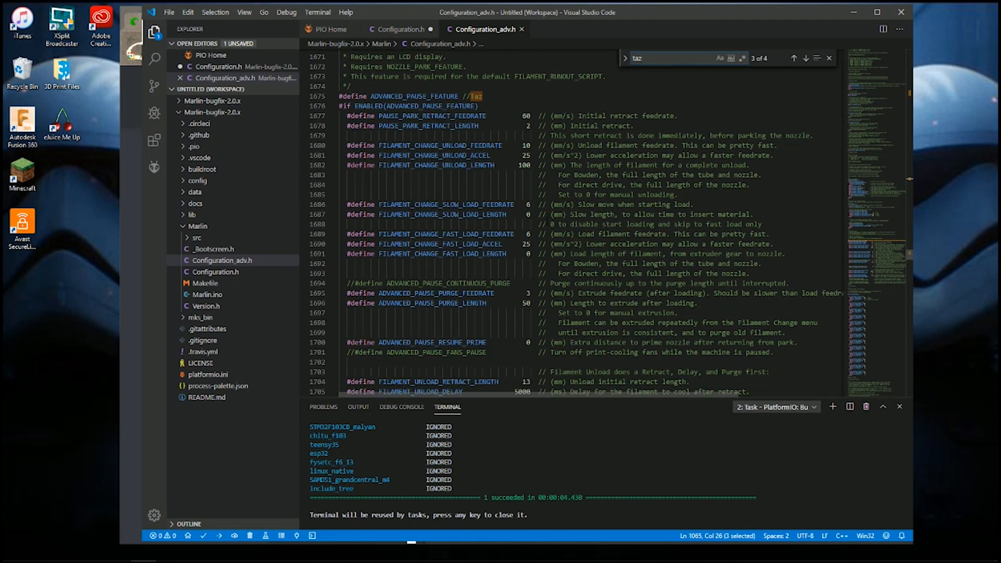
pyautogui.scroll(-3)
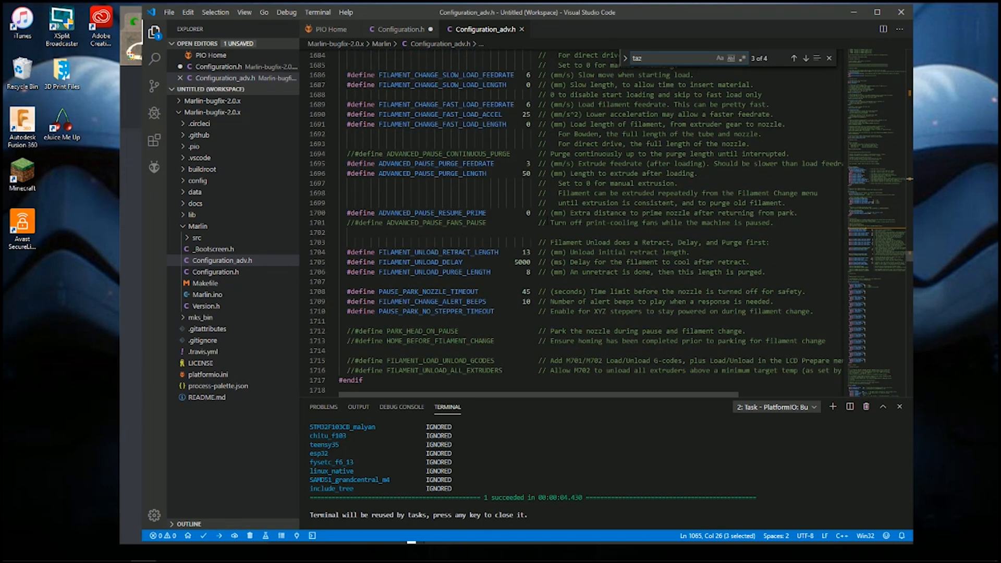
pyautogui.scroll(-3)
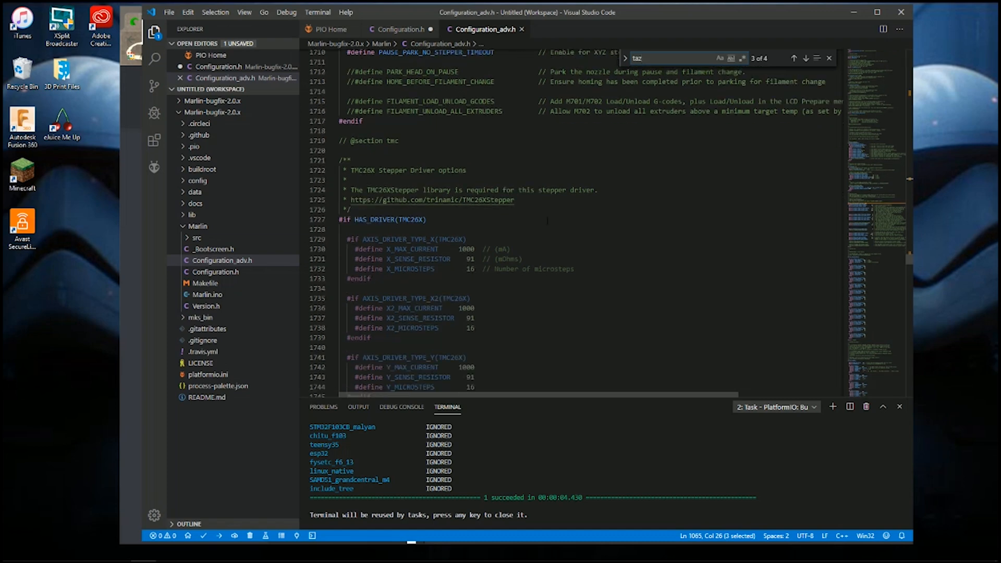
pyautogui.scroll(-3)
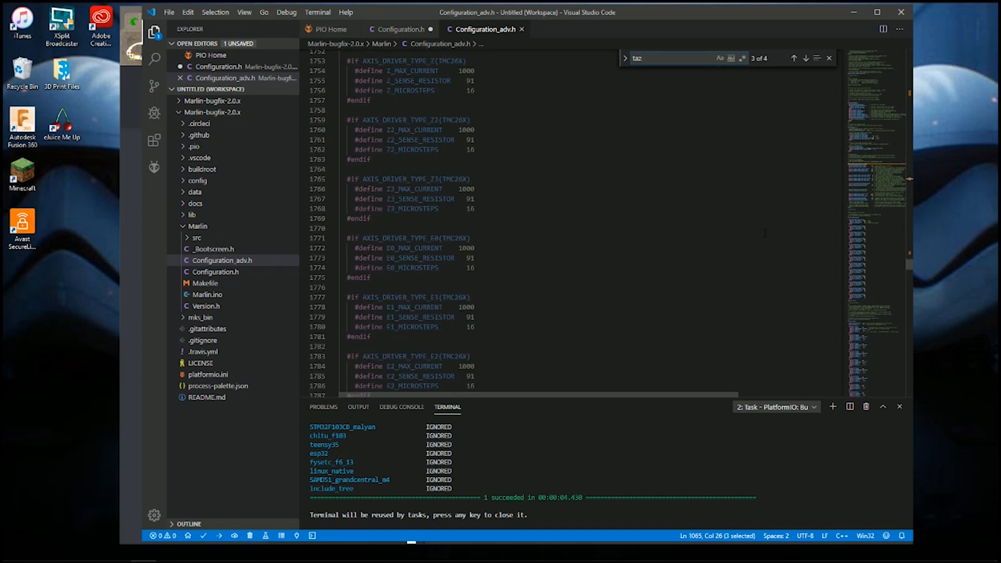
pyautogui.click(804, 58)
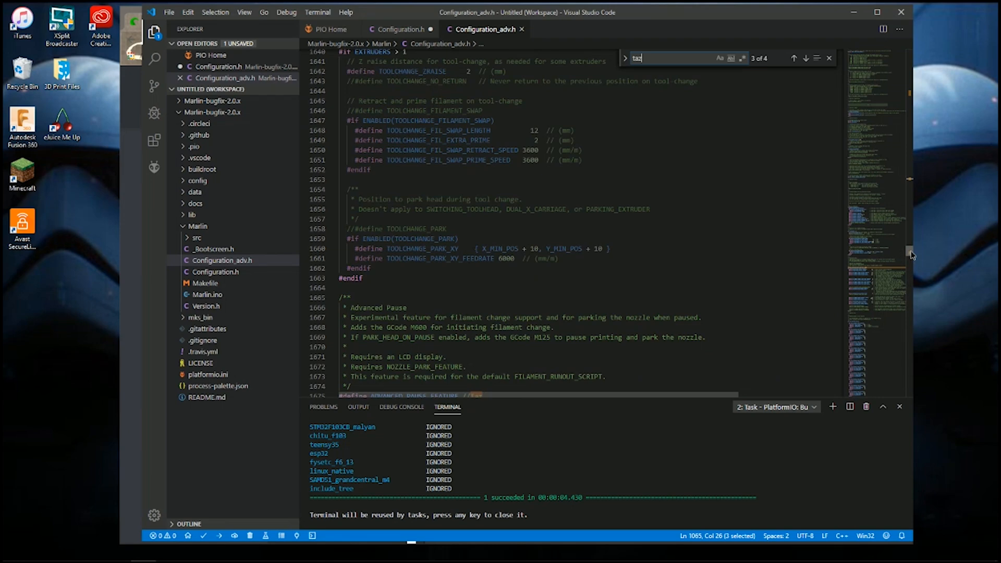
pyautogui.write('park')
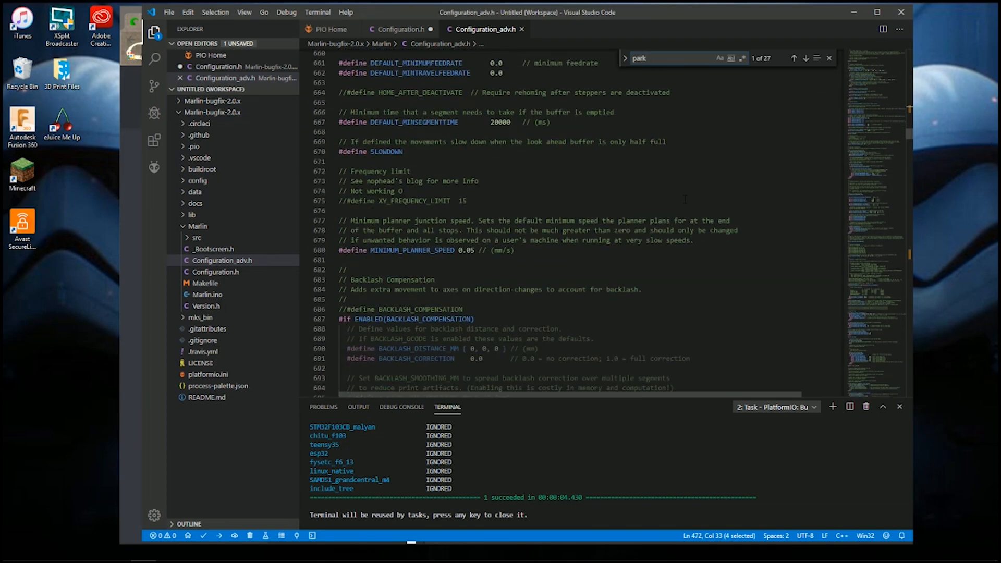
# Scroll through the 'park' matches in Configuration_adv.h
pyautogui.scroll(-3)
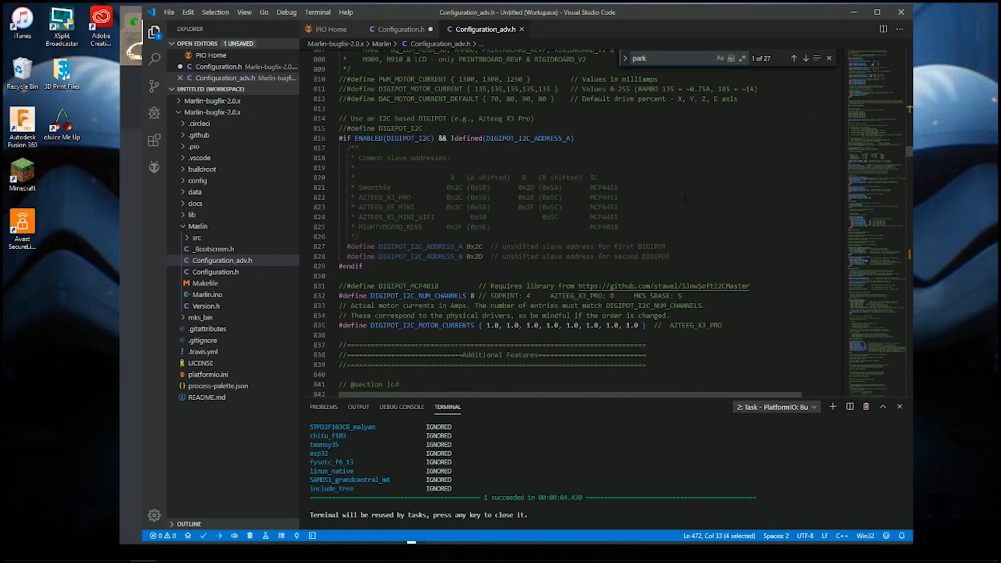
pyautogui.scroll(-3)
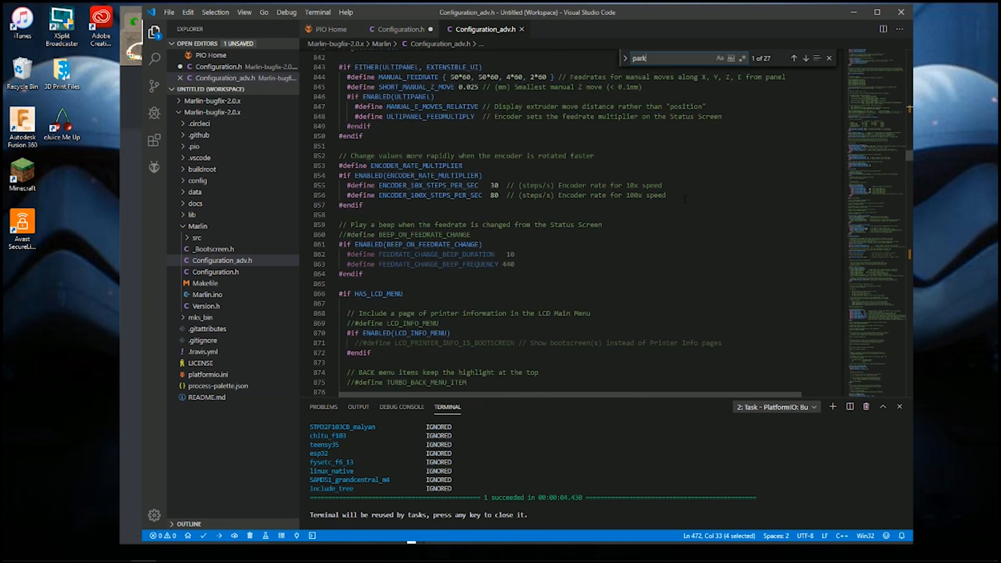
pyautogui.scroll(-3)
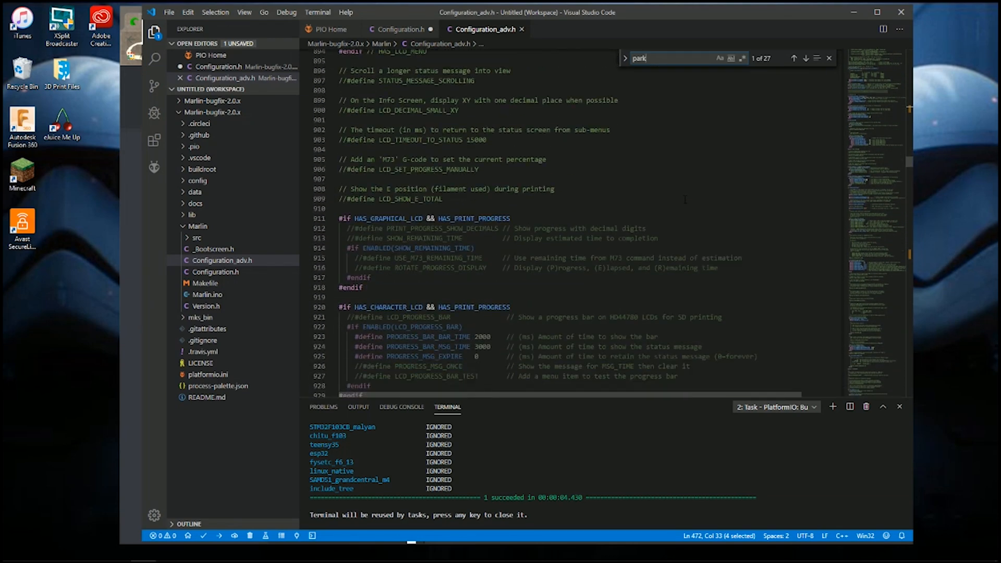
pyautogui.scroll(-3)
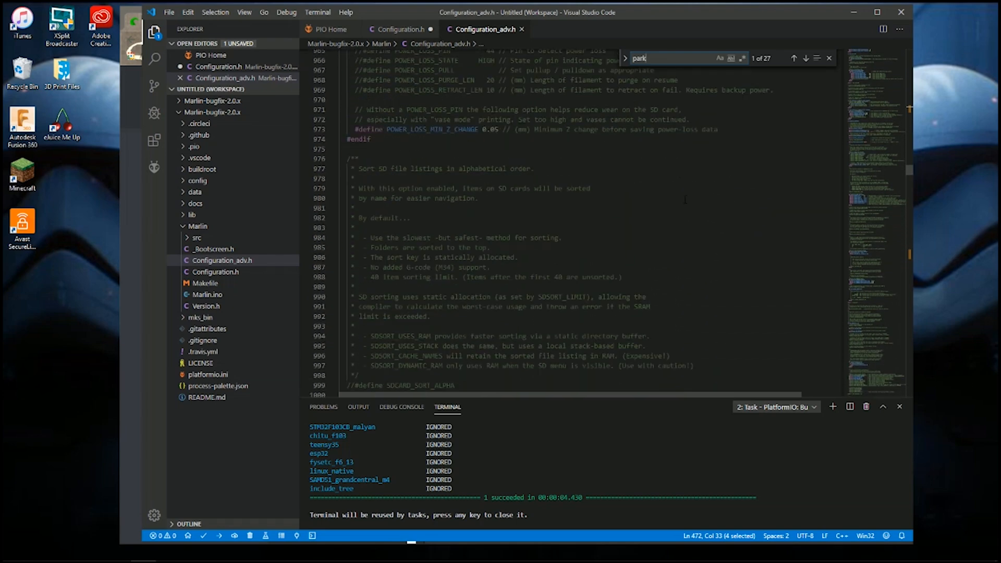
pyautogui.scroll(-3)
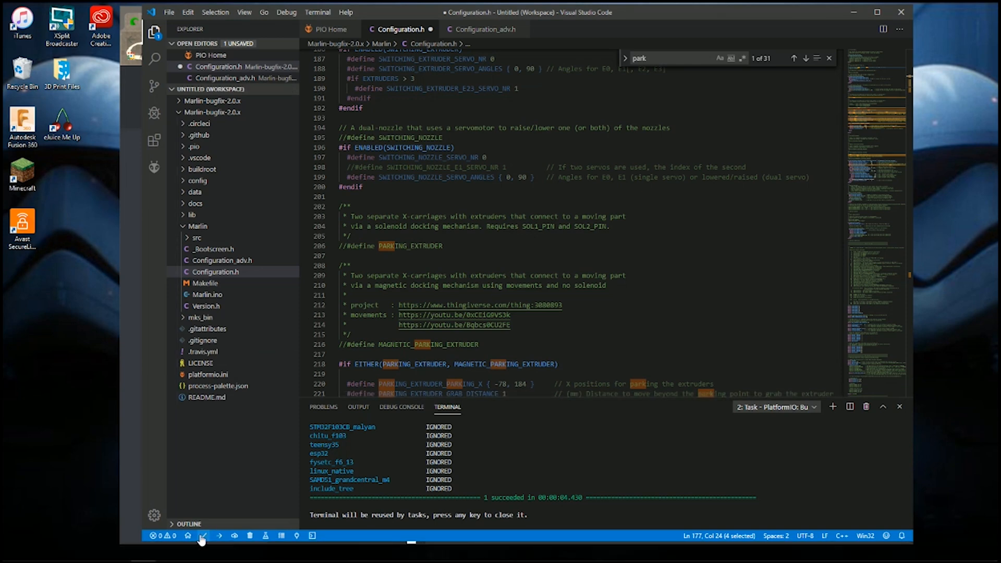
pyautogui.moveTo(203, 536)
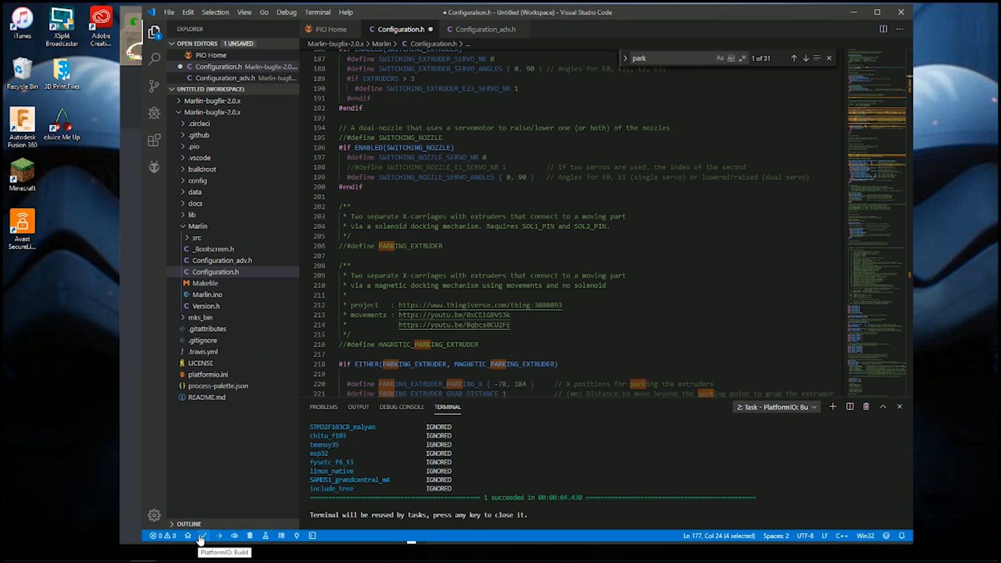
# Build the Marlin firmware with PlatformIO, rebuilding after the first failed attempt
pyautogui.click(200, 541)
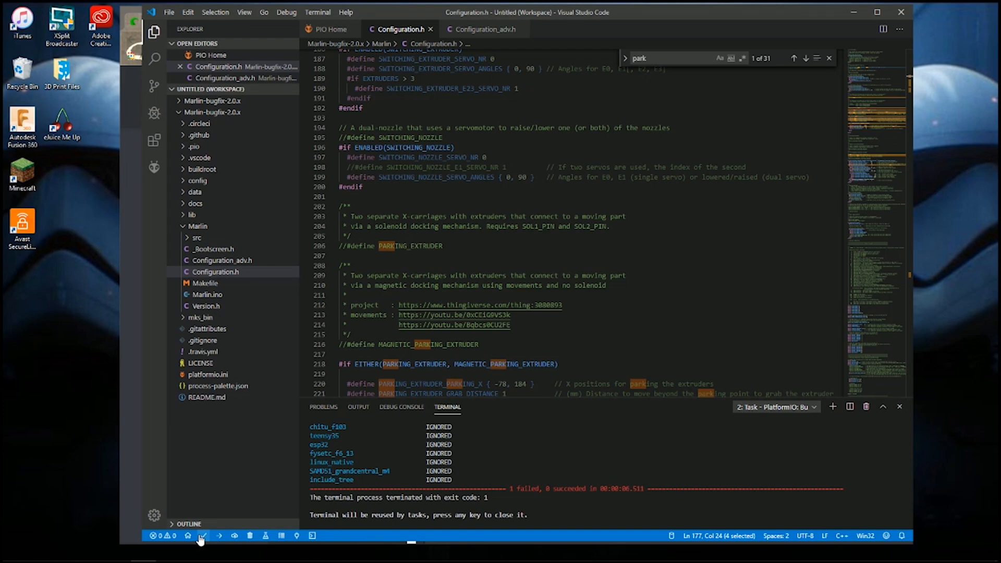
pyautogui.click(199, 535)
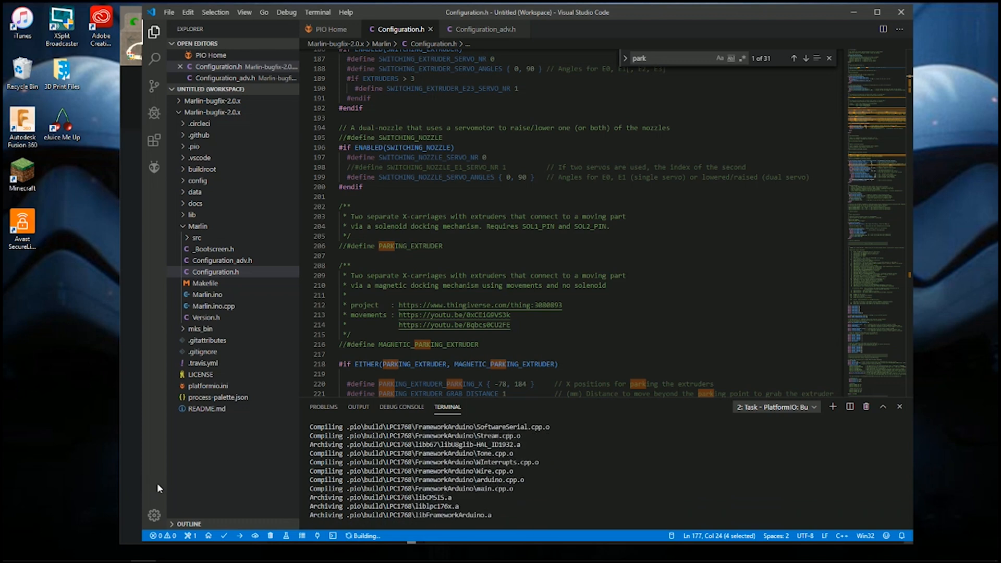
pyautogui.moveTo(239, 541)
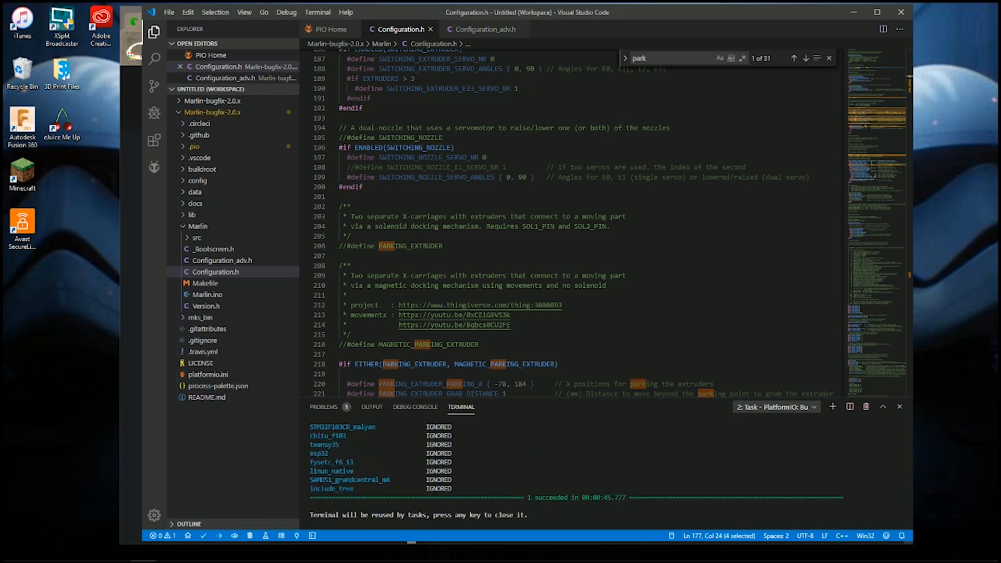
# Browse File Explorer to C:\SGEN_L-master\Firmware\Marlin-bugfix-2.0.x\.pio\build\LPC1768 containing firmware.bin
pyautogui.click(9, 552)
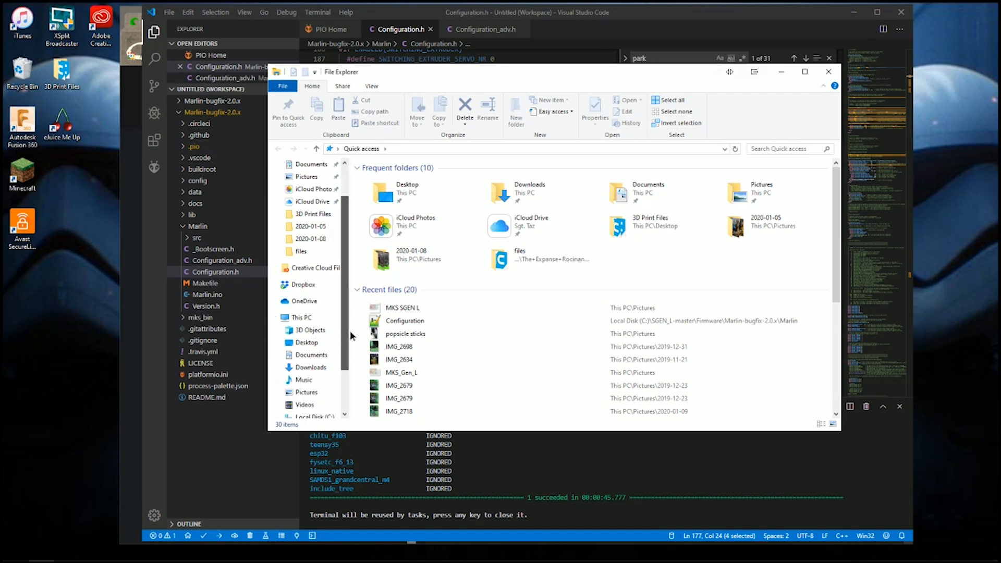
pyautogui.click(313, 405)
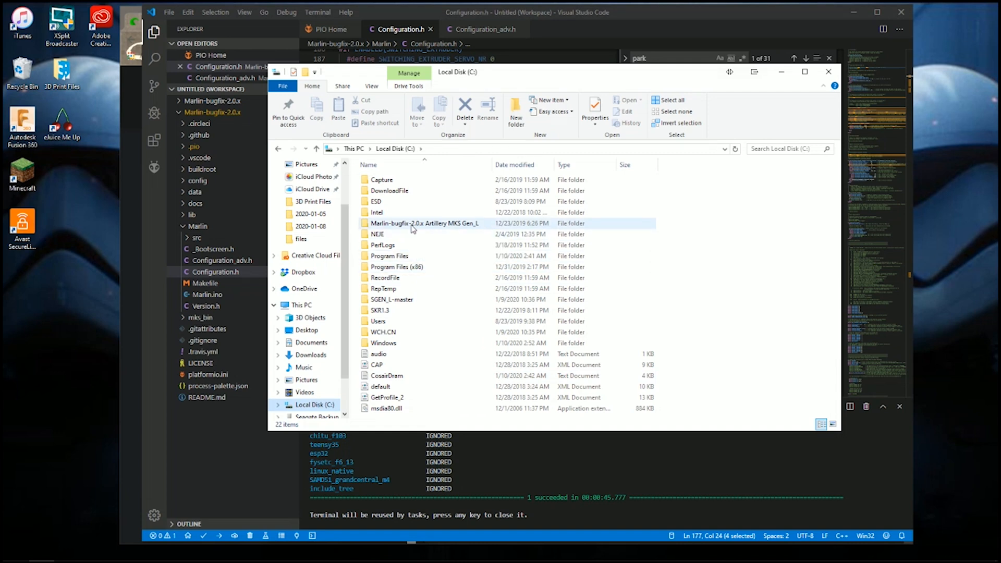
pyautogui.click(394, 299)
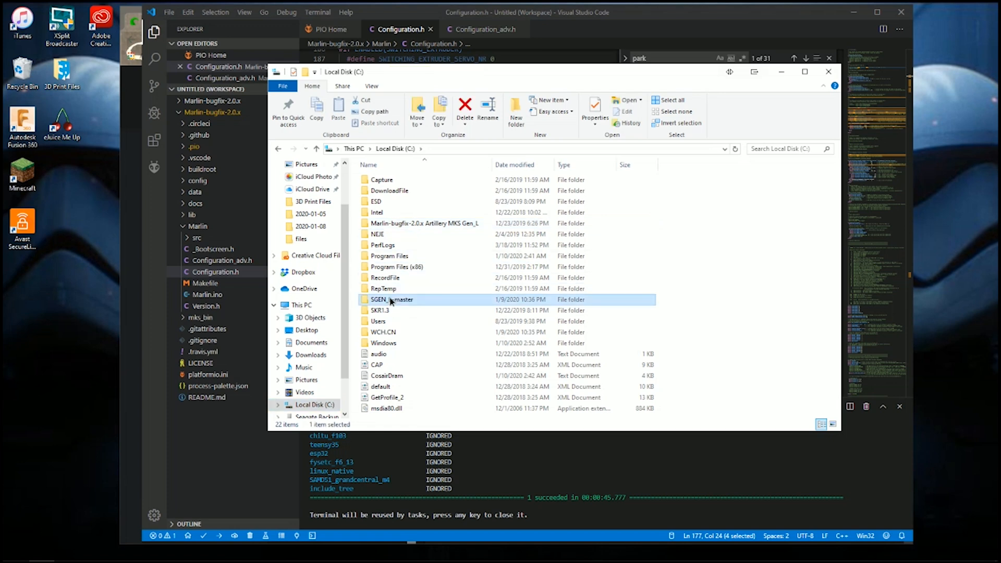
pyautogui.doubleClick(394, 299)
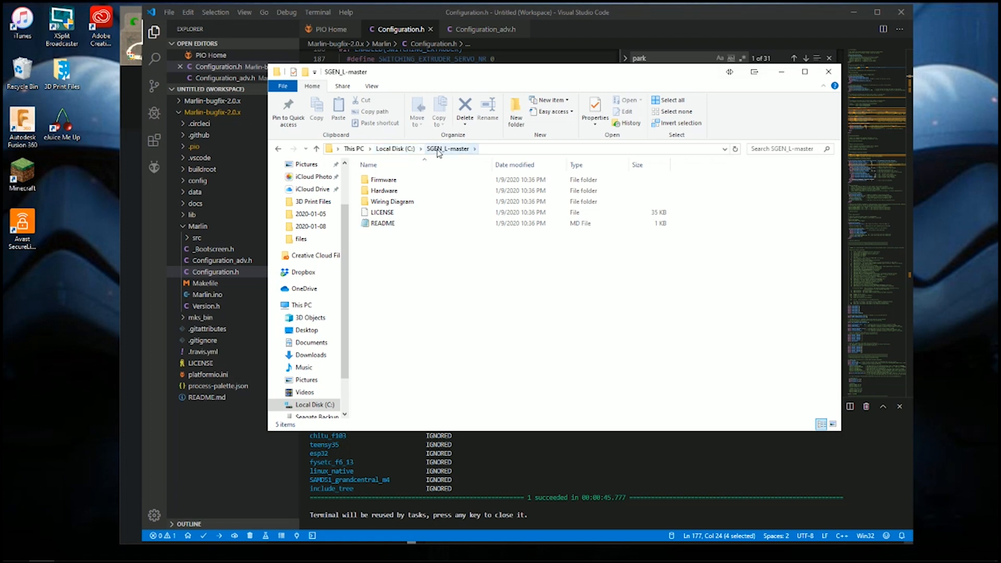
pyautogui.moveTo(445, 158)
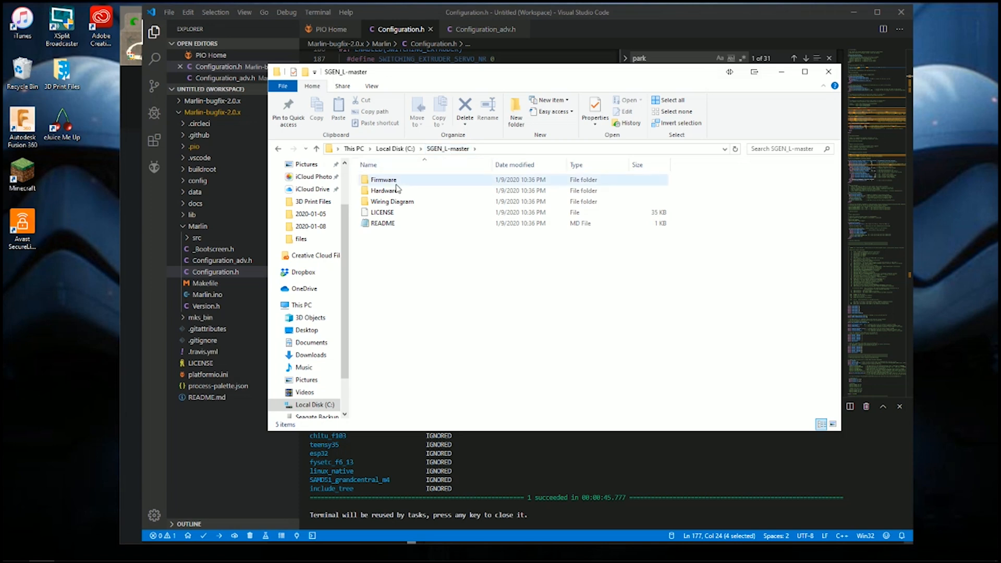
pyautogui.doubleClick(383, 180)
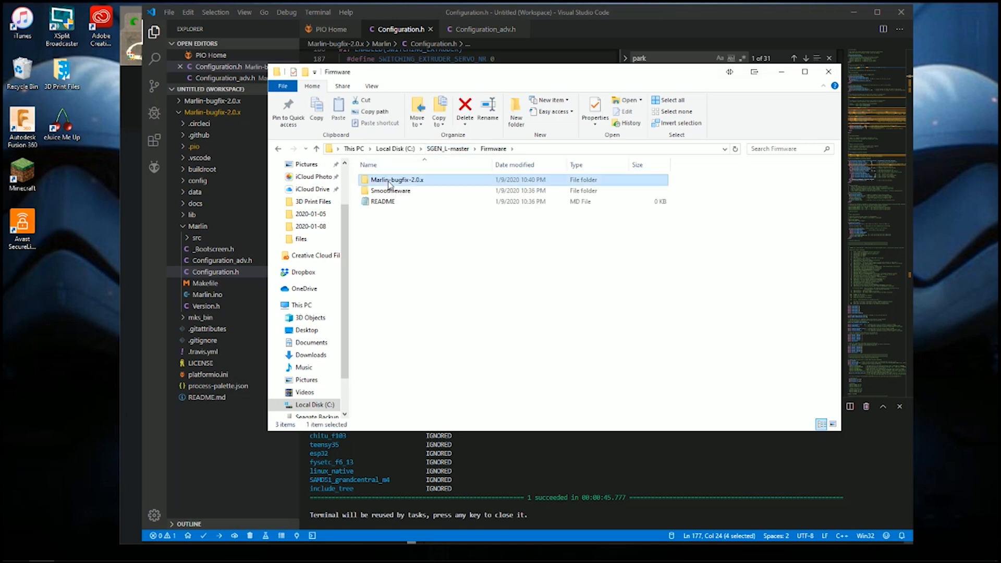
pyautogui.doubleClick(396, 179)
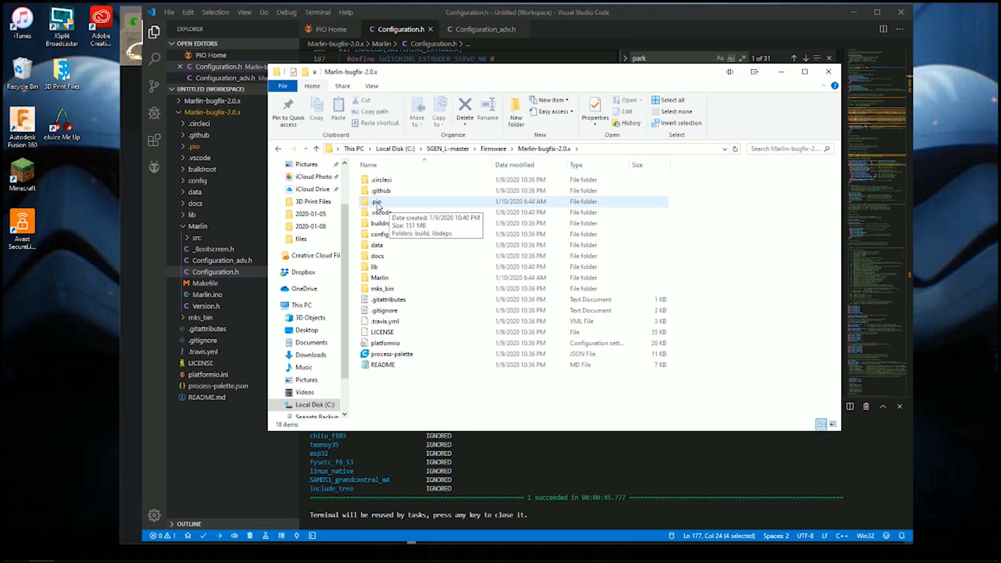
pyautogui.doubleClick(376, 202)
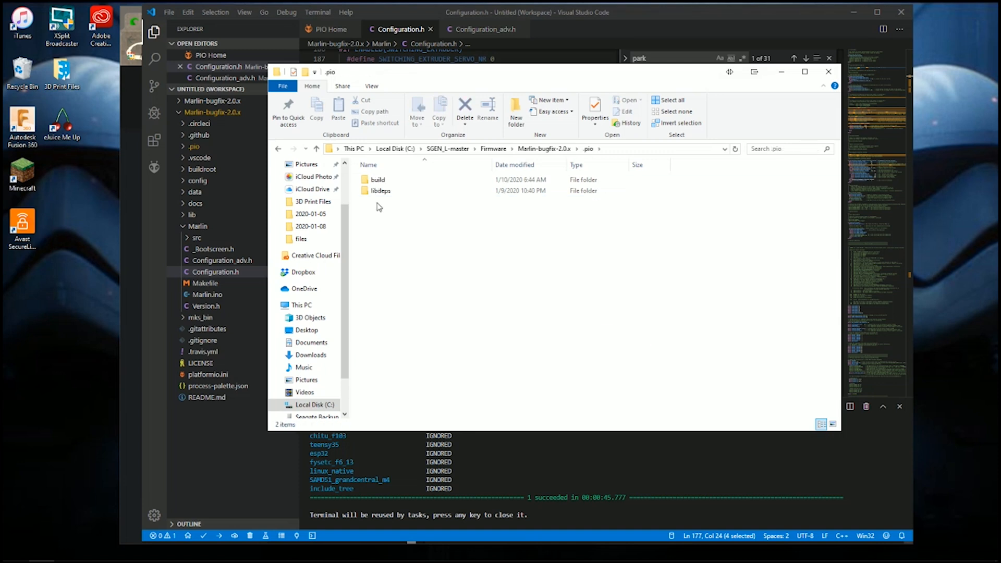
pyautogui.doubleClick(378, 179)
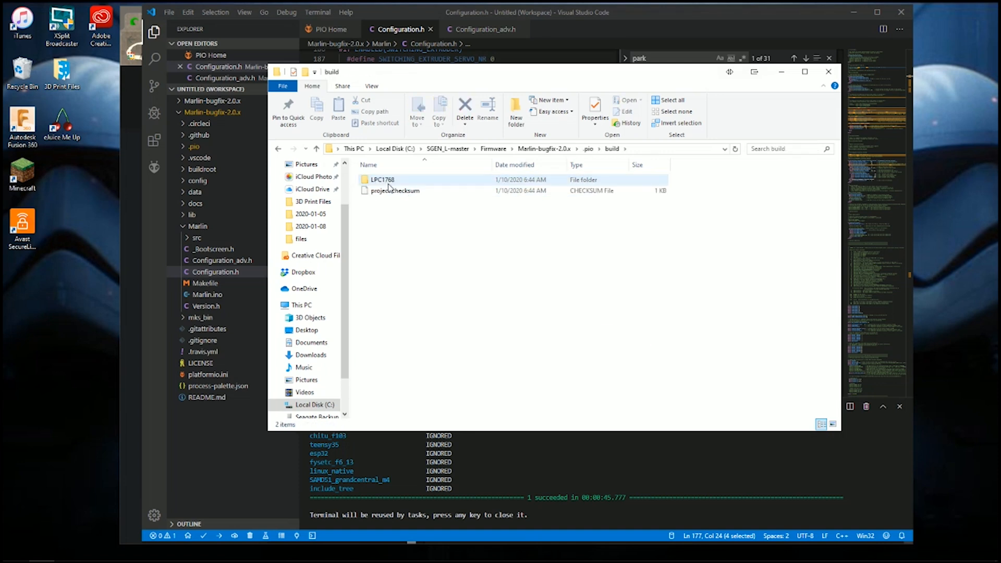
pyautogui.moveTo(383, 183)
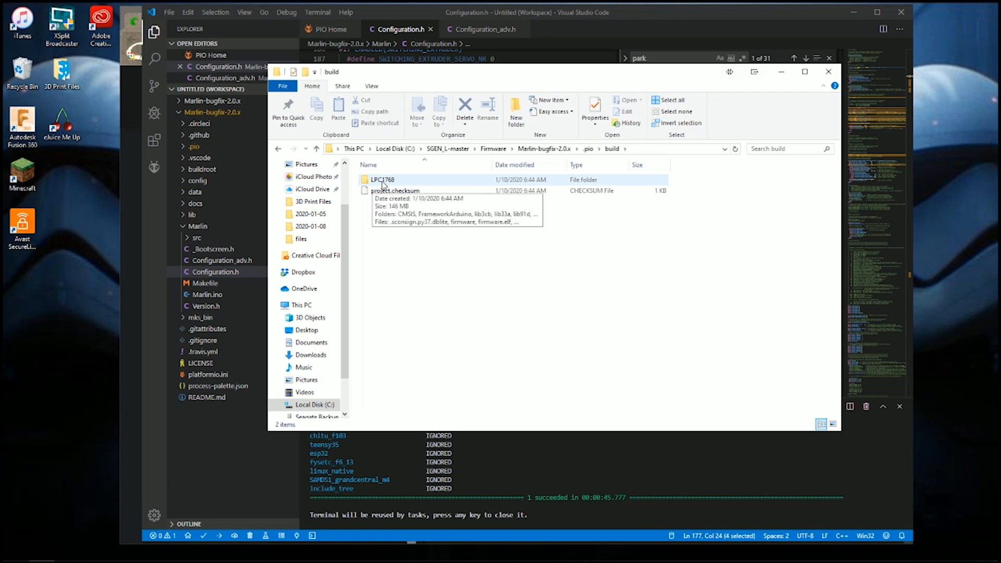
pyautogui.doubleClick(382, 179)
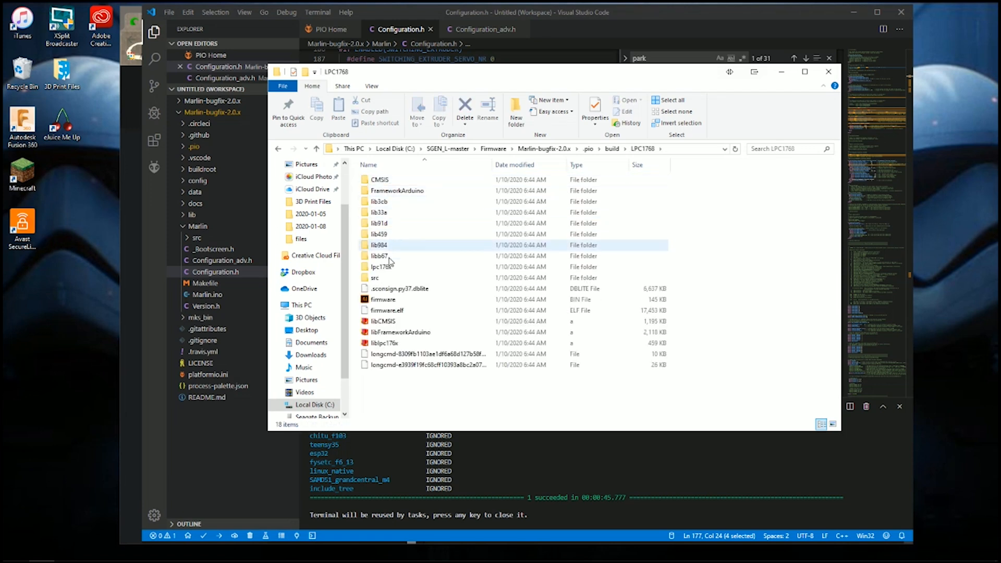
pyautogui.moveTo(383, 299)
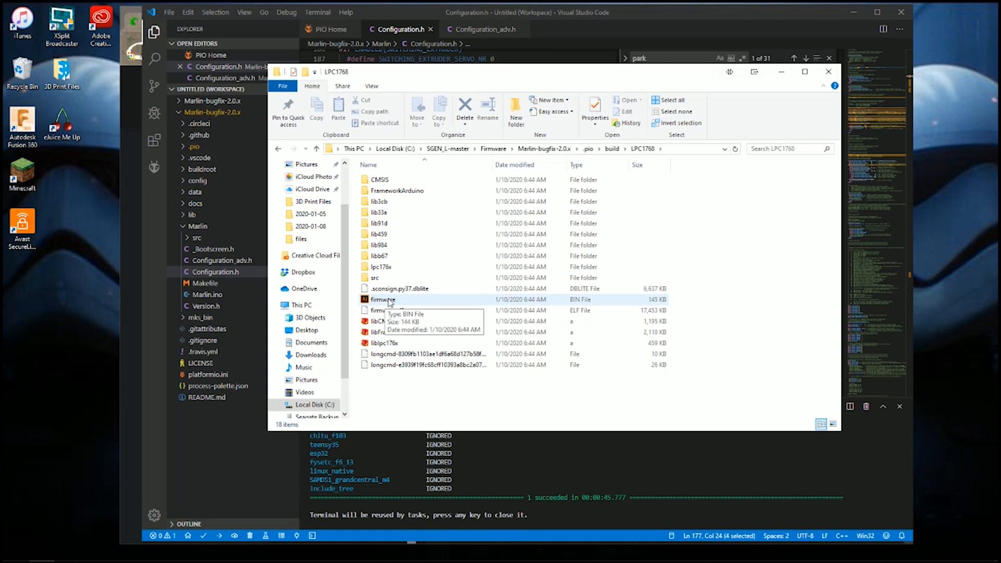
pyautogui.moveTo(386, 302)
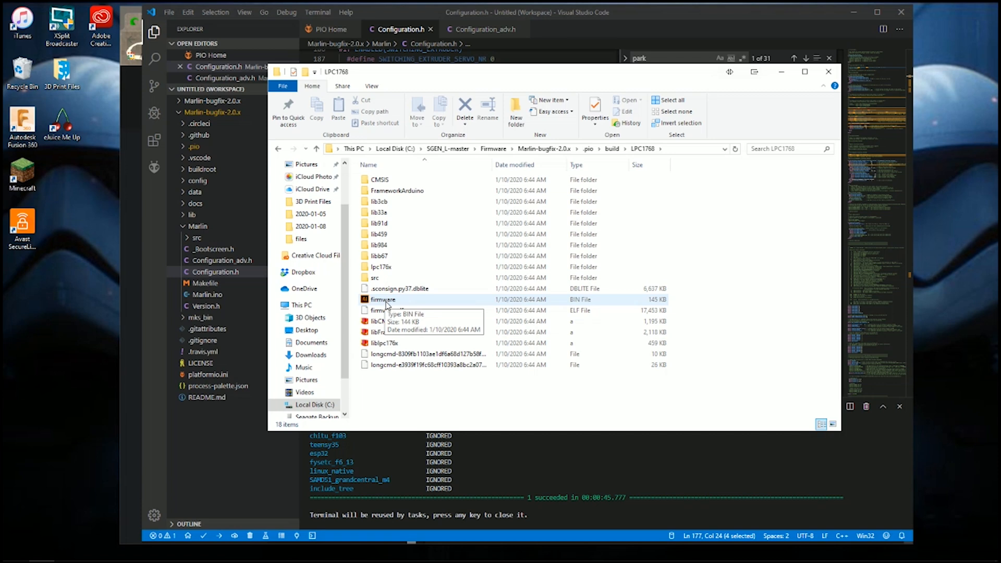
pyautogui.moveTo(387, 307)
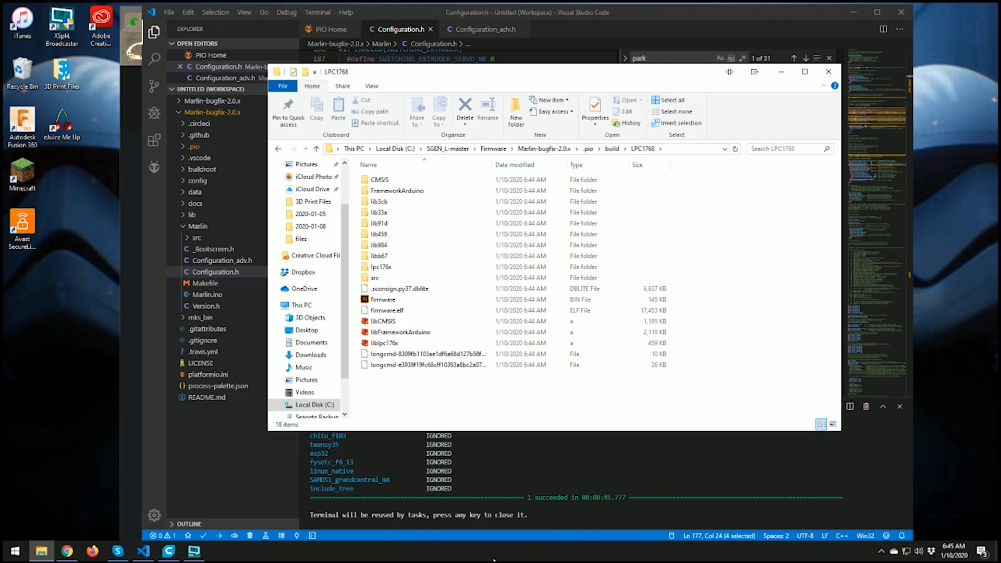
pyautogui.moveTo(541, 410)
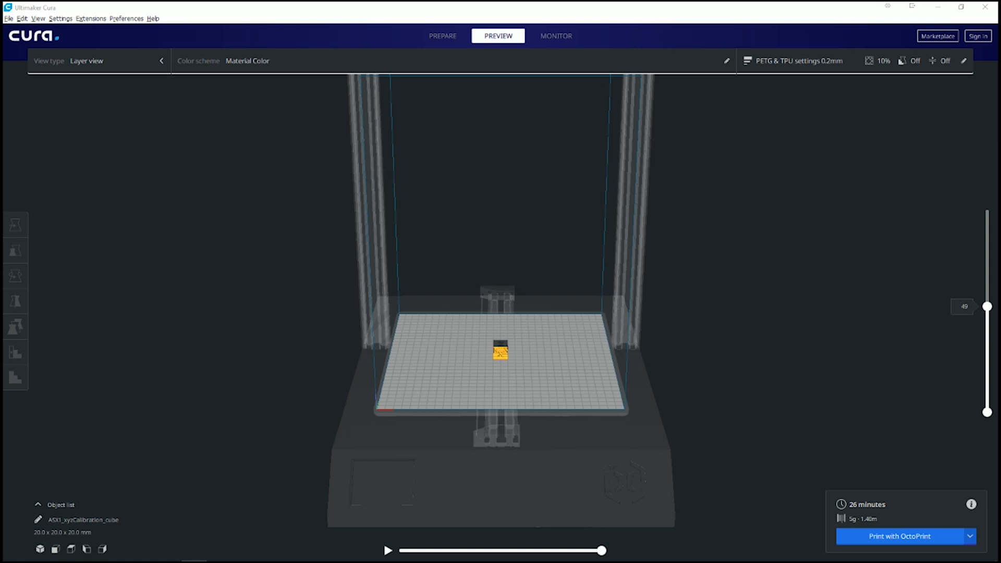
# Drag the layer slider through the sliced cube, ending at the top layer 99
pyautogui.moveTo(987, 306); pyautogui.dragTo(987, 221)
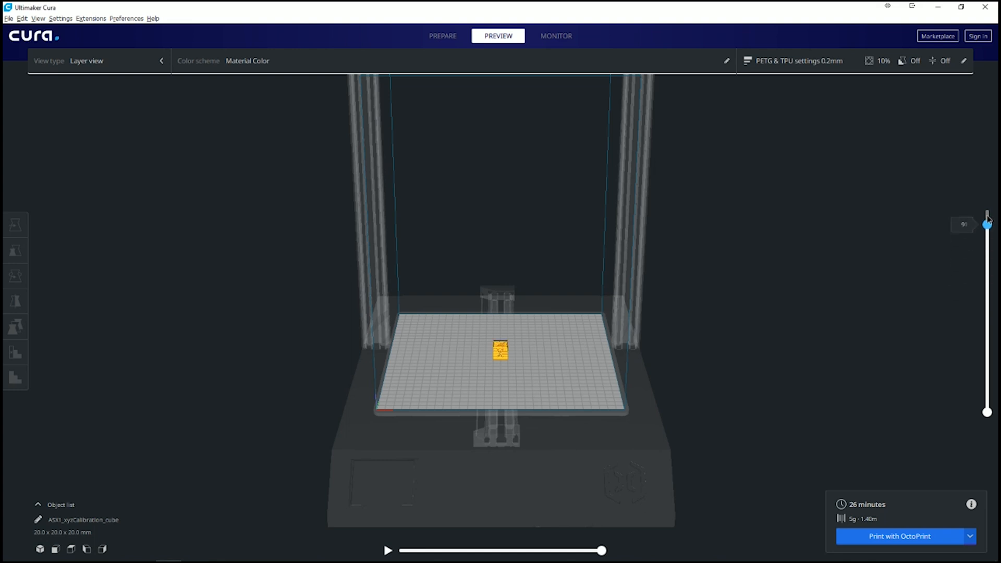
pyautogui.moveTo(986, 222); pyautogui.dragTo(986, 248)
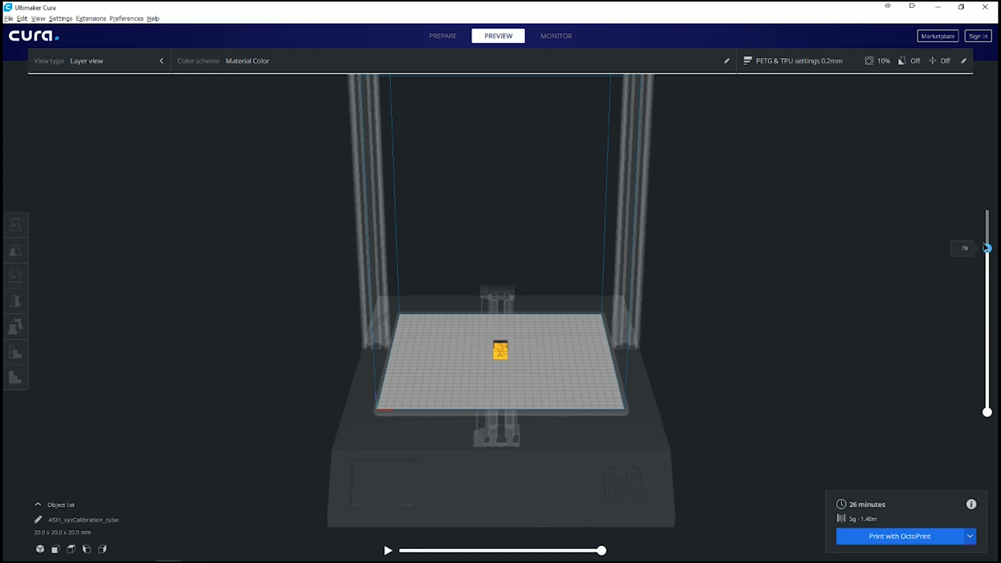
pyautogui.moveTo(987, 249); pyautogui.dragTo(987, 296)
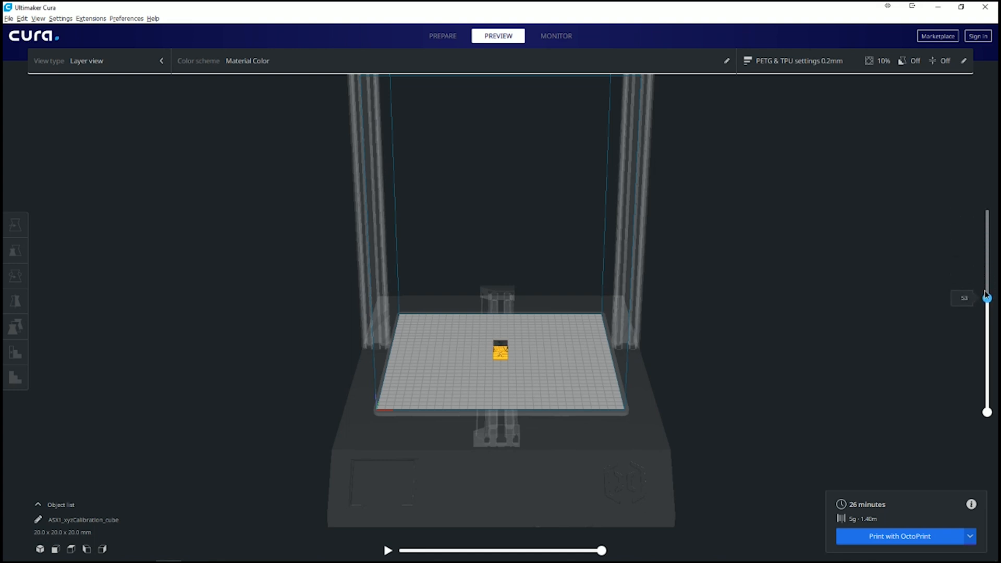
pyautogui.moveTo(987, 296); pyautogui.dragTo(987, 305)
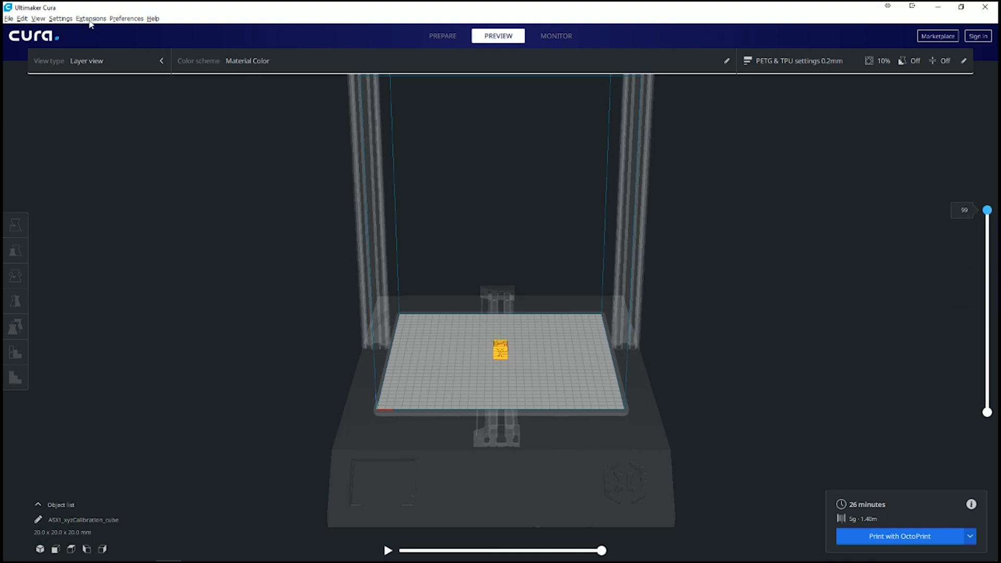
# Add a Filament Change post-processing script triggering at layer 49 and close the dialog
pyautogui.click(90, 18)
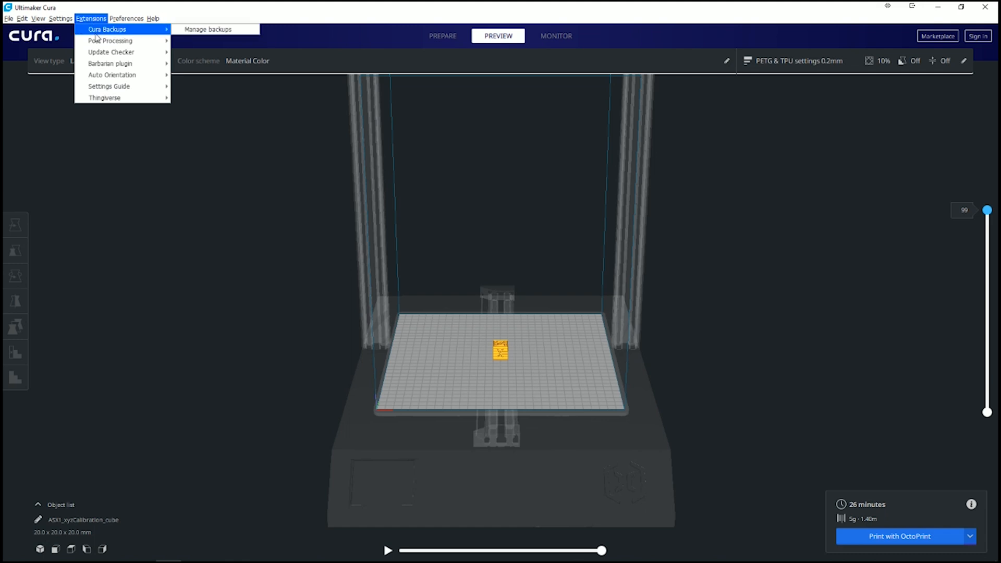
pyautogui.moveTo(110, 40)
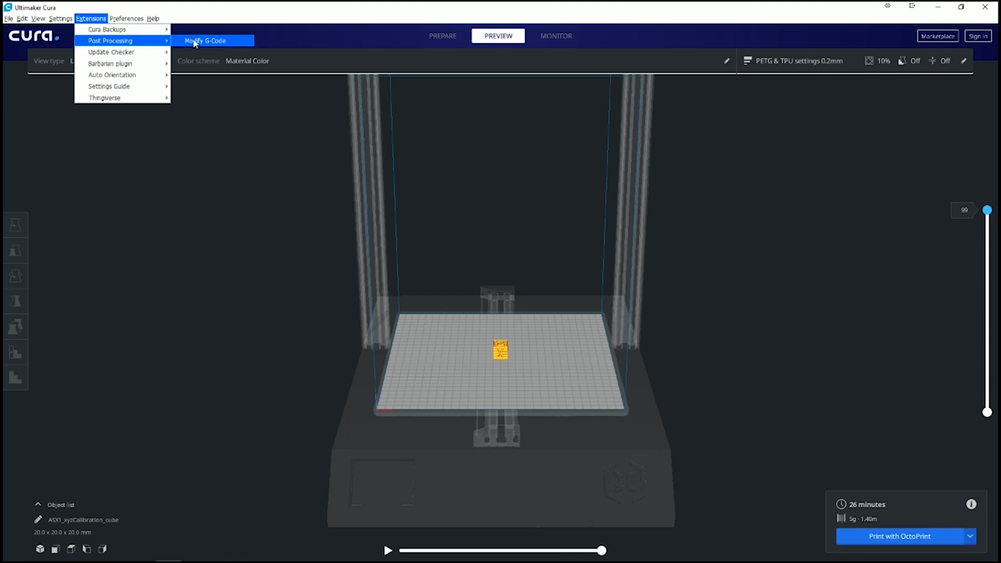
pyautogui.click(205, 40)
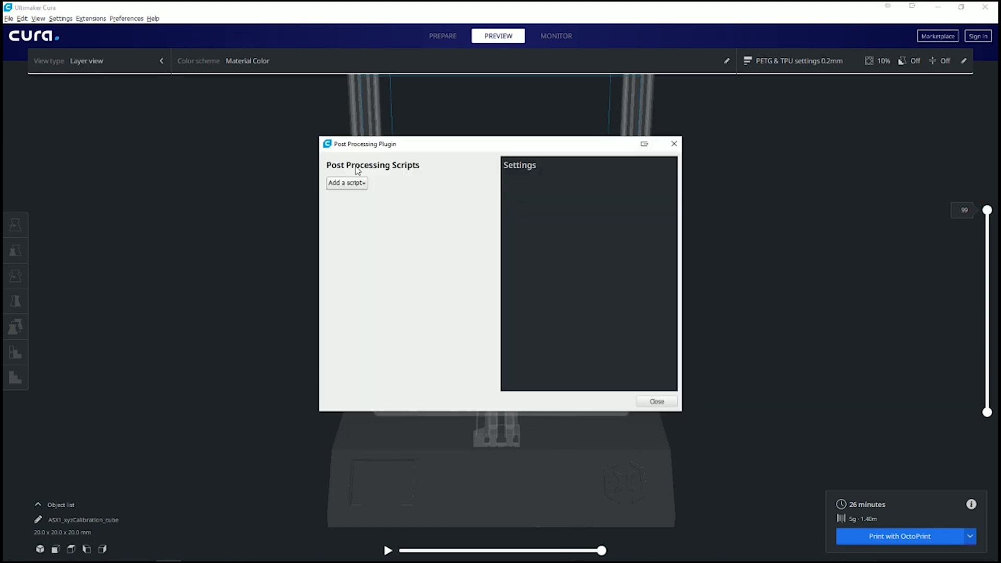
pyautogui.click(346, 182)
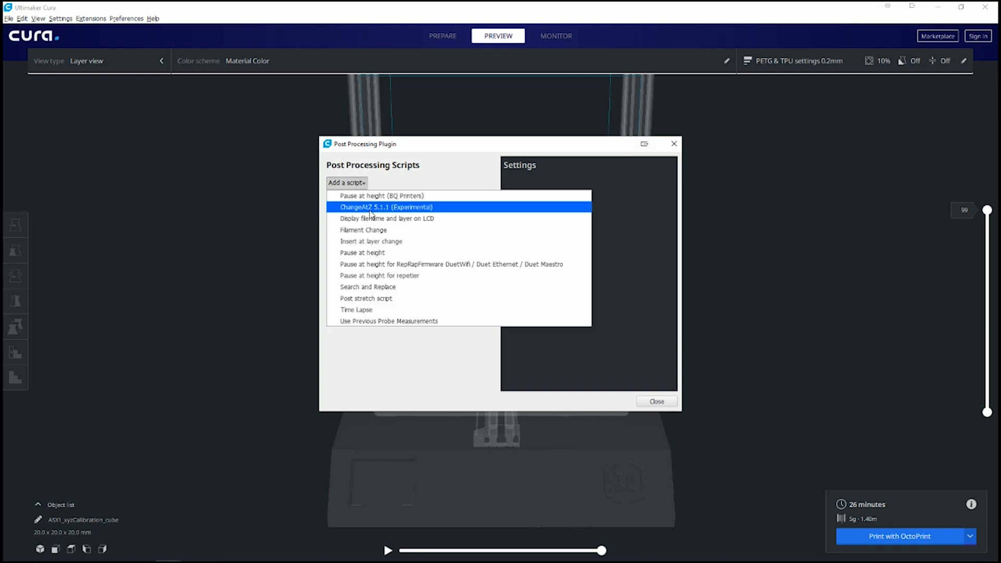
pyautogui.click(364, 230)
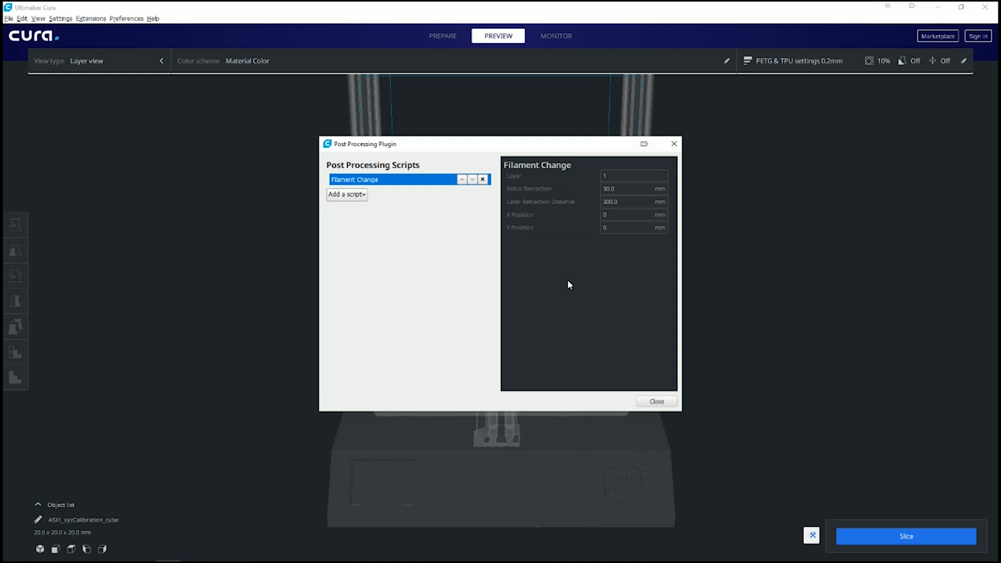
pyautogui.click(633, 175)
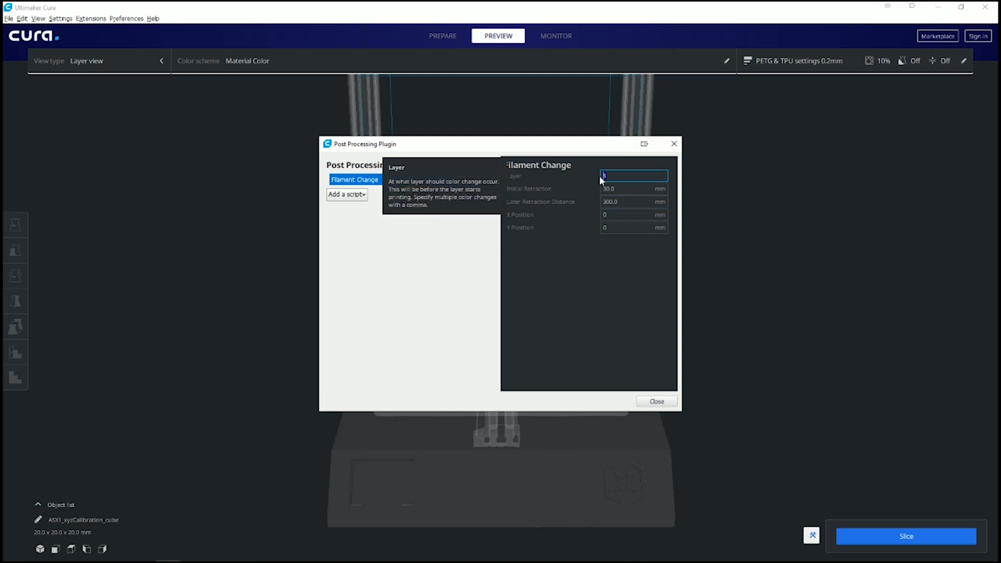
pyautogui.write('45')
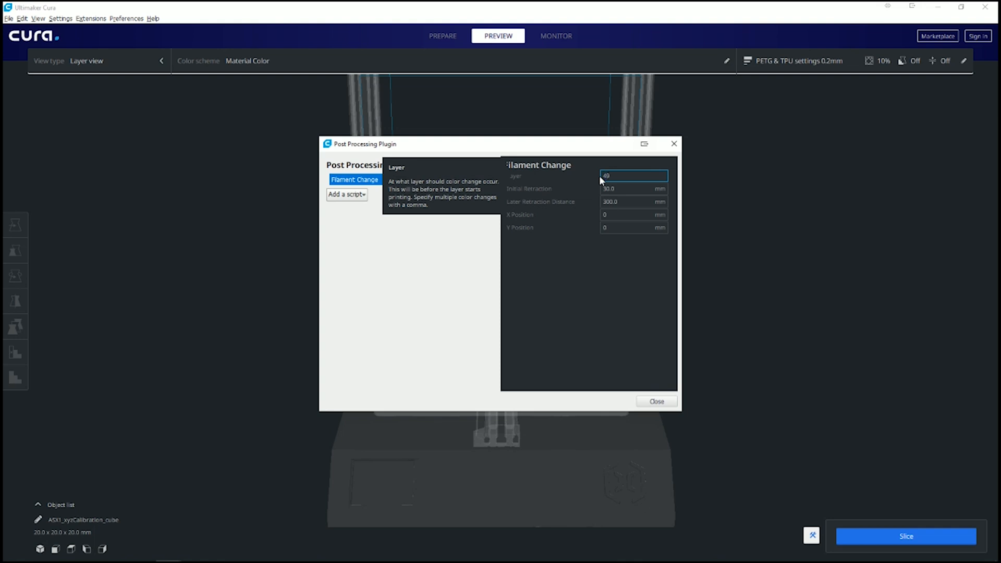
pyautogui.click(656, 400)
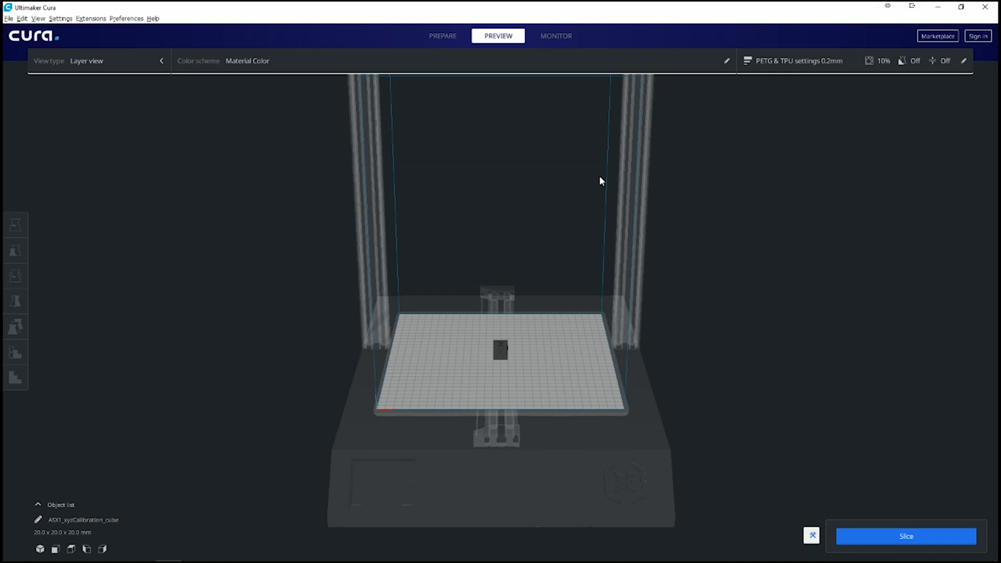
pyautogui.moveTo(785, 531)
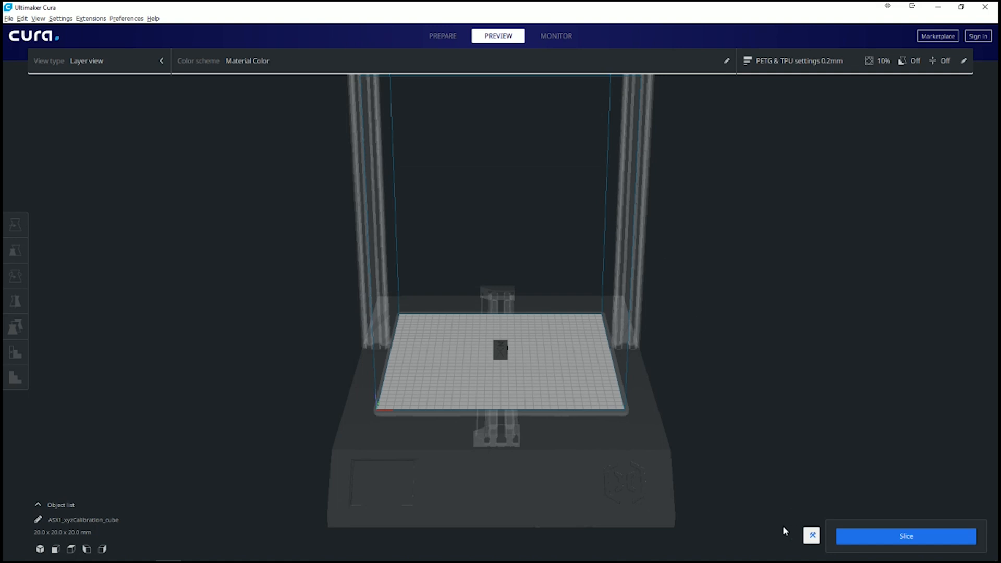
# Verify the Filament Change script in Post Processing, then slice the calibration cube
pyautogui.click(812, 536)
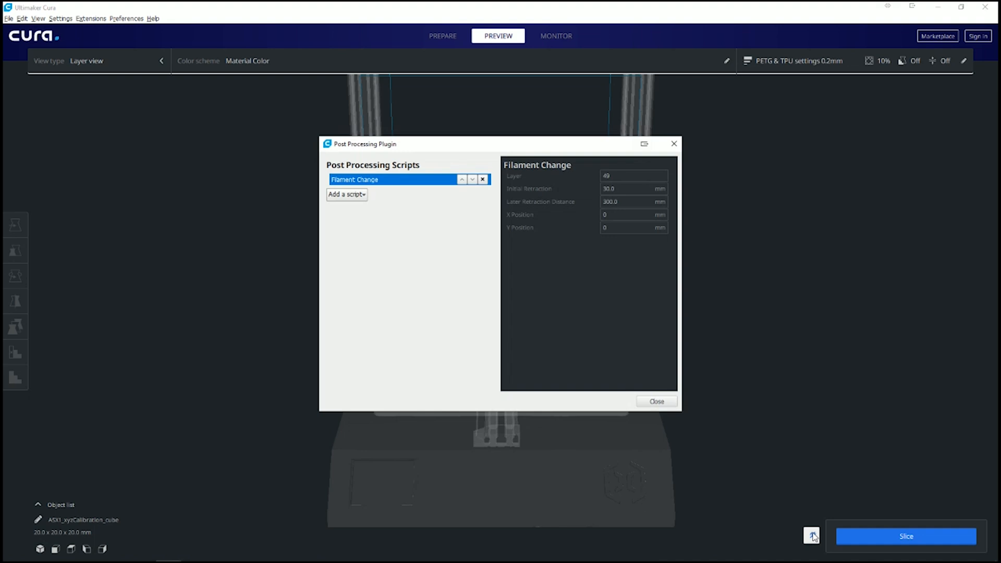
pyautogui.moveTo(734, 247)
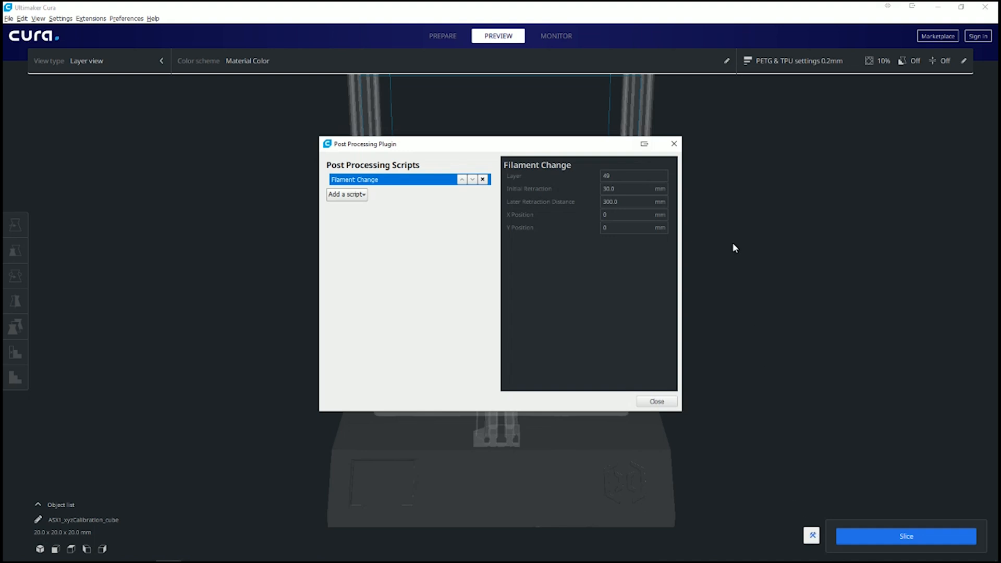
pyautogui.moveTo(386, 183)
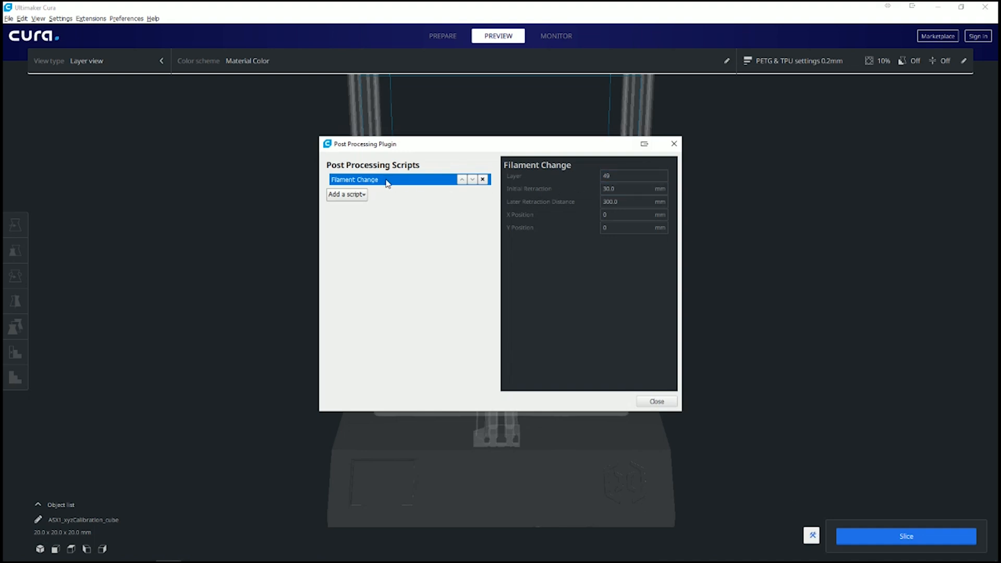
pyautogui.click(633, 175)
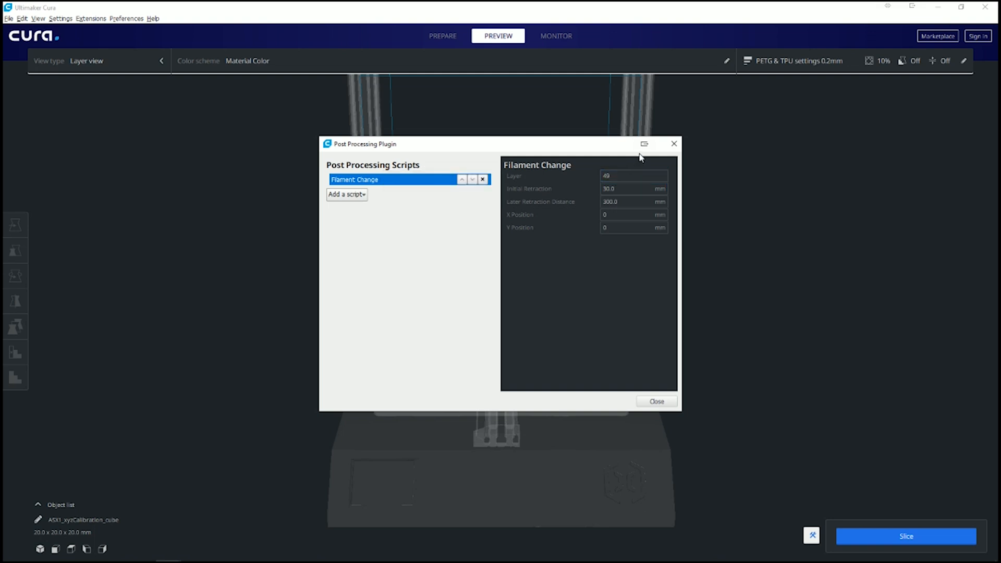
pyautogui.click(656, 401)
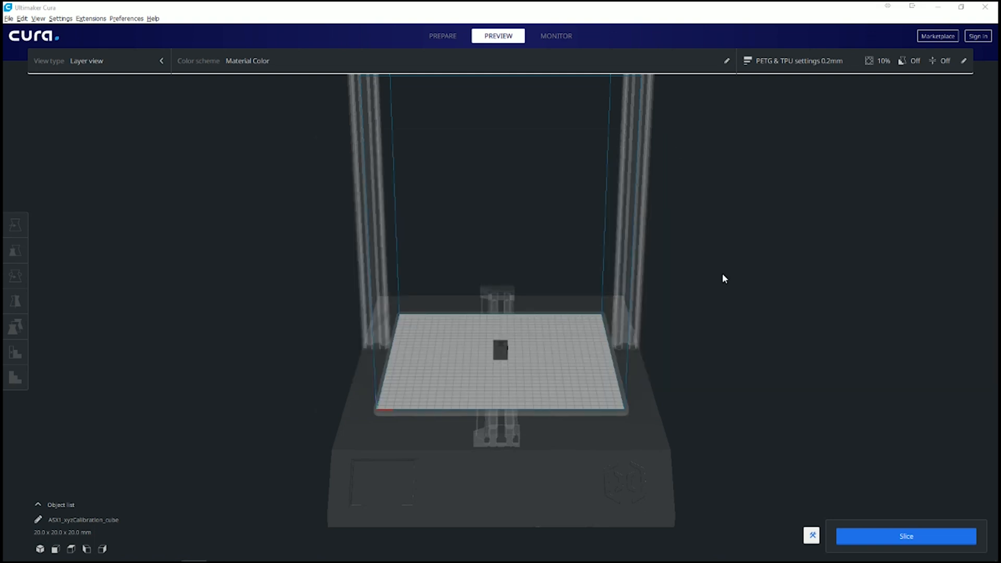
pyautogui.click(905, 536)
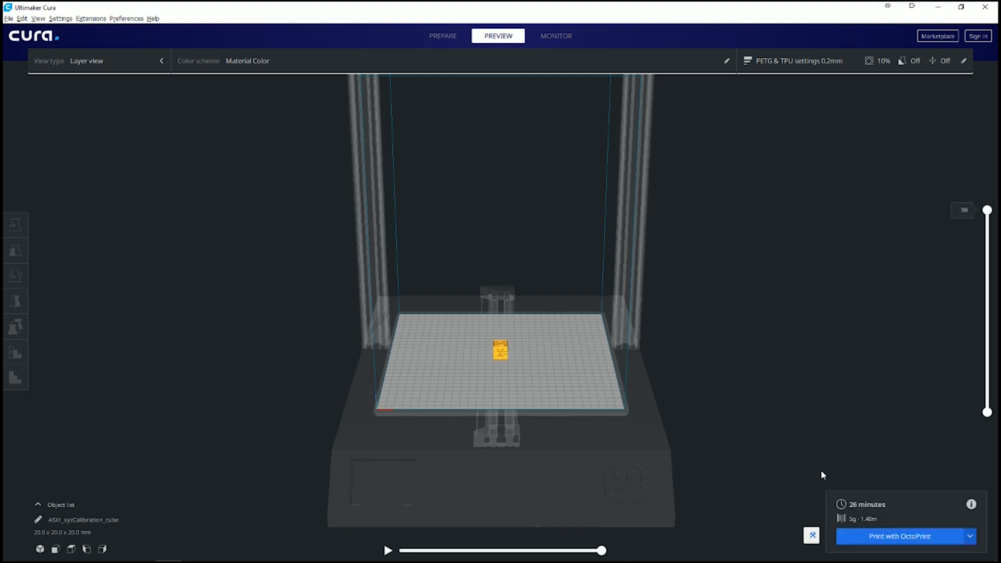
pyautogui.moveTo(866, 510)
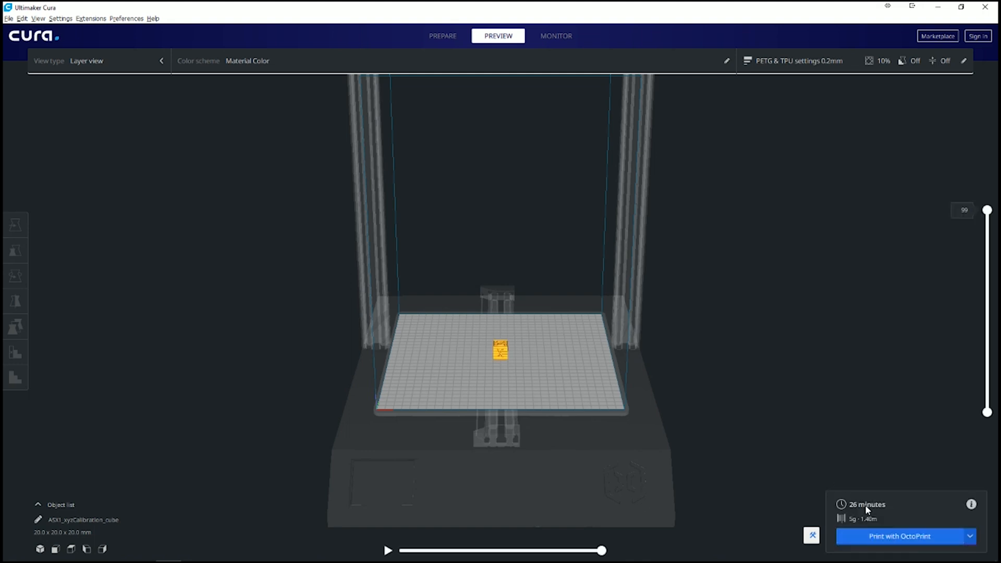
pyautogui.moveTo(517, 373)
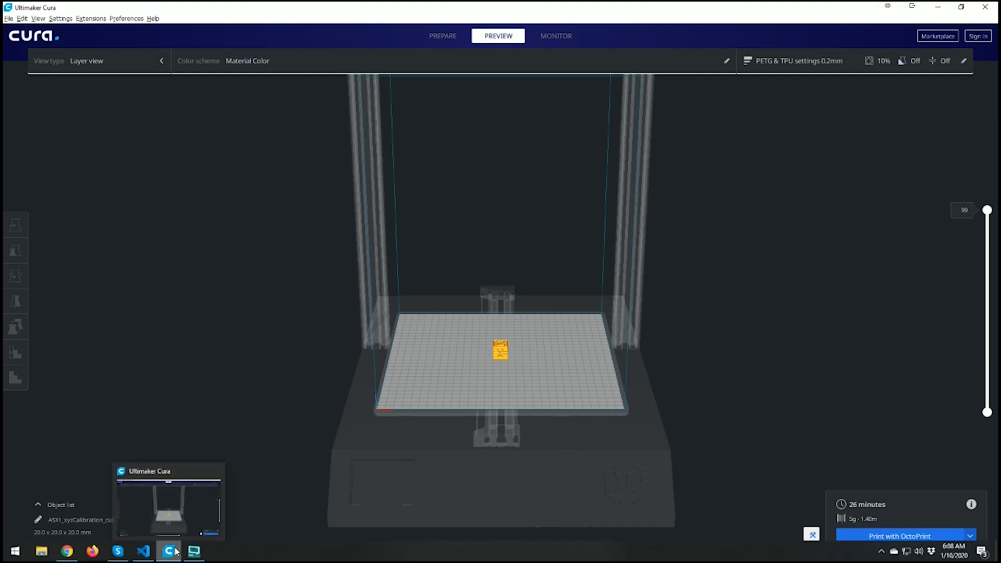
pyautogui.moveTo(66, 551)
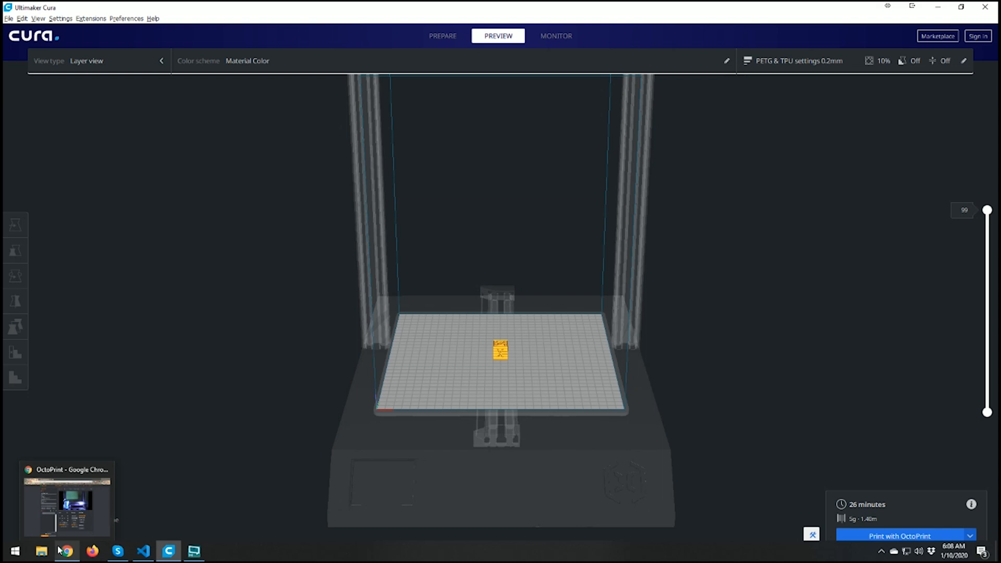
# Switch to OctoPrint and enable Timed timelapse mode with a 10-second interval, then save
pyautogui.click(66, 551)
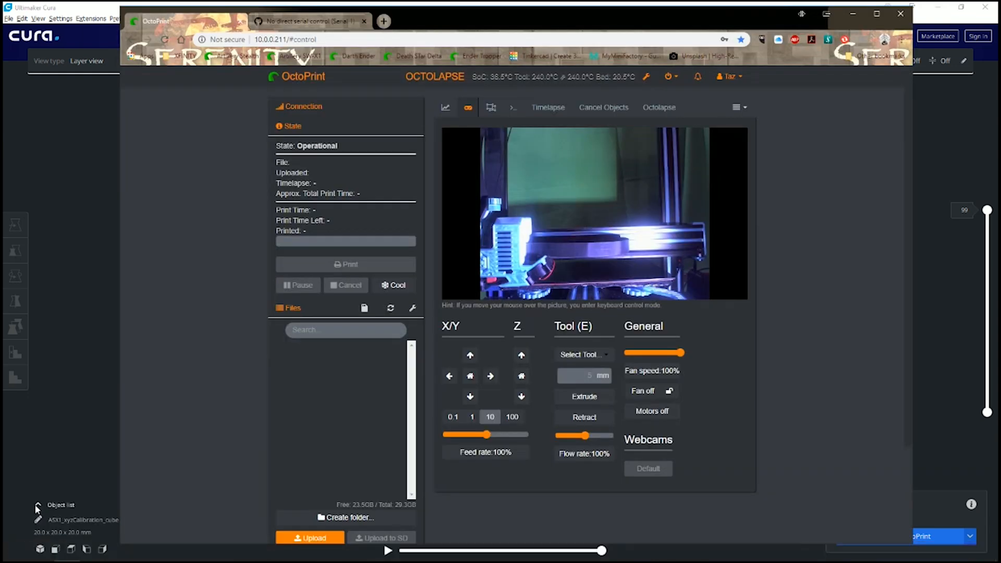
pyautogui.moveTo(311, 446)
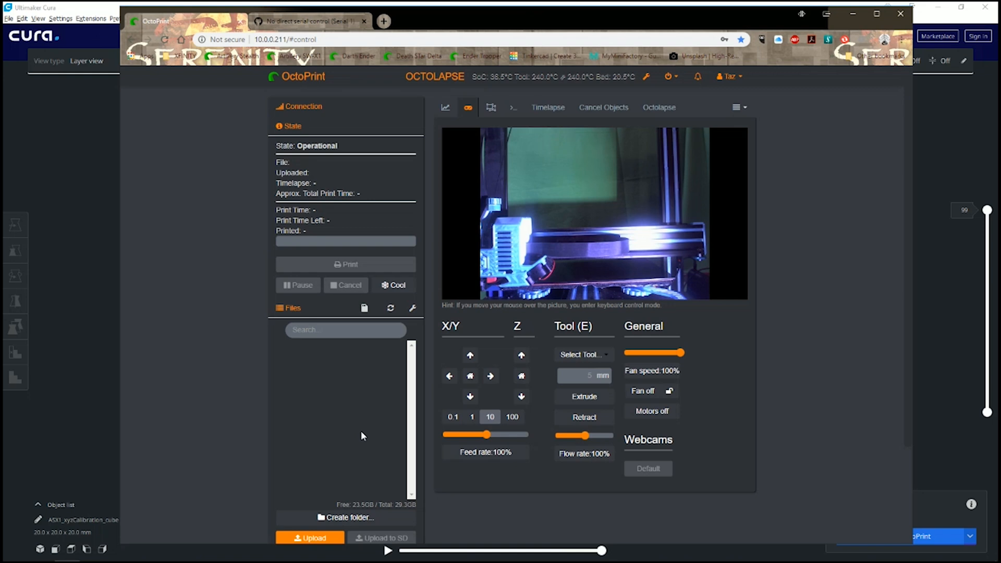
pyautogui.moveTo(557, 133)
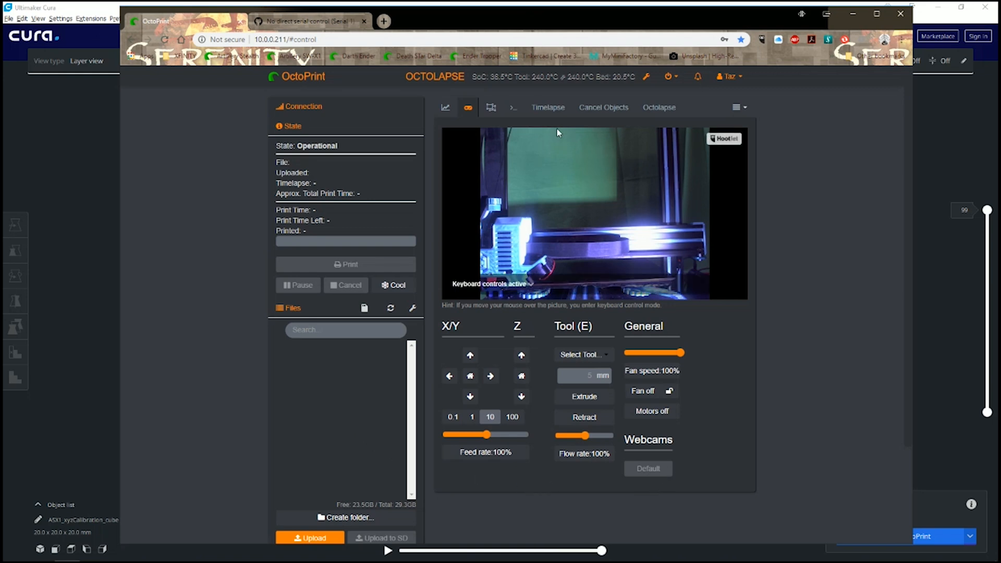
pyautogui.click(547, 107)
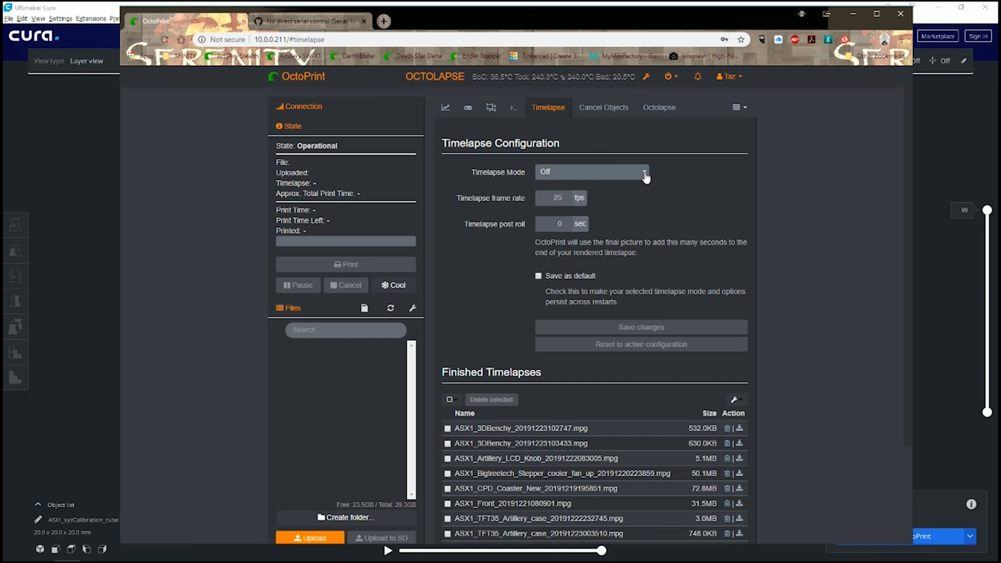
pyautogui.click(591, 171)
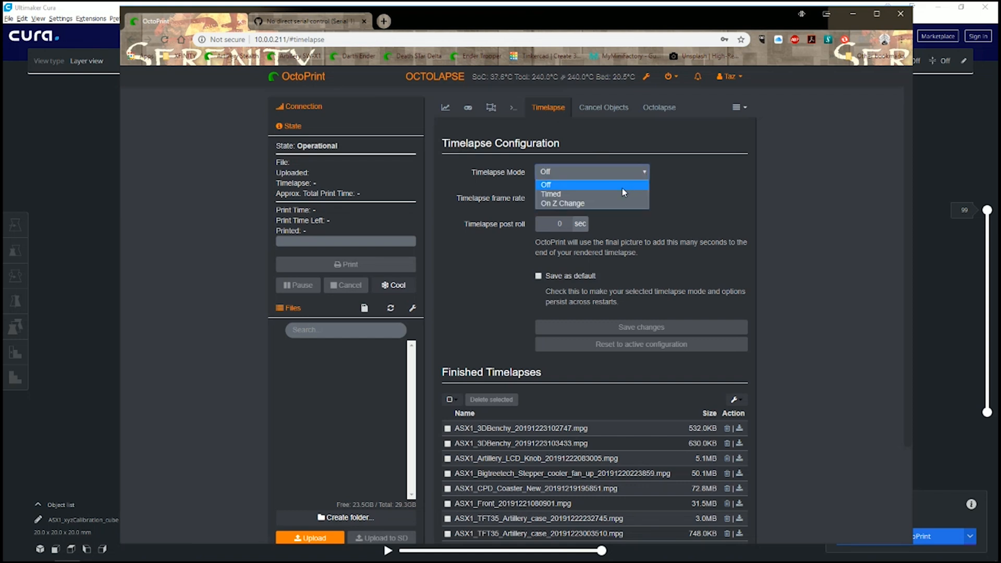
pyautogui.click(550, 194)
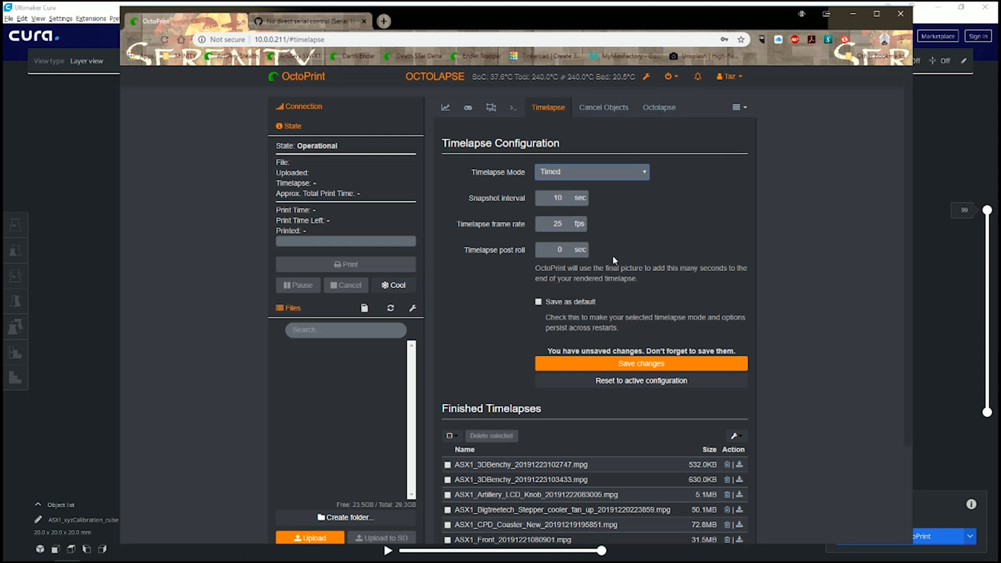
pyautogui.click(640, 363)
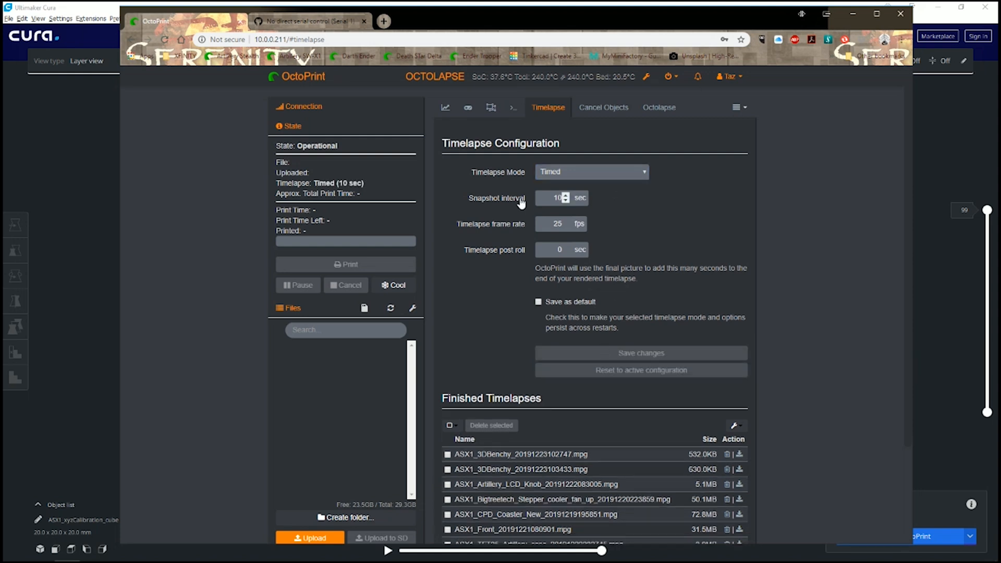
pyautogui.click(467, 107)
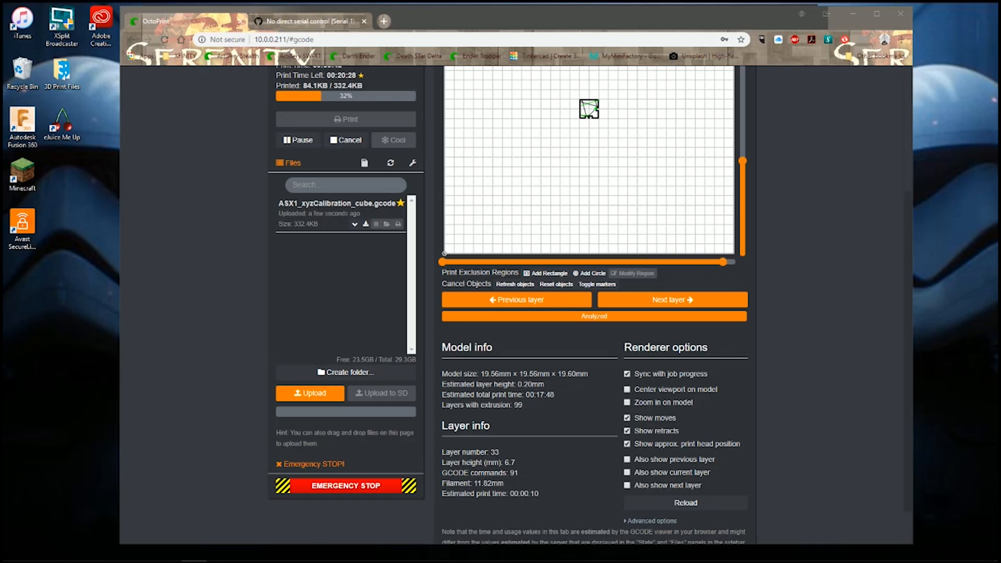
# Follow the printing calibration cube's layer progress in the GCode Viewer, around 32% complete
pyautogui.click(671, 299)
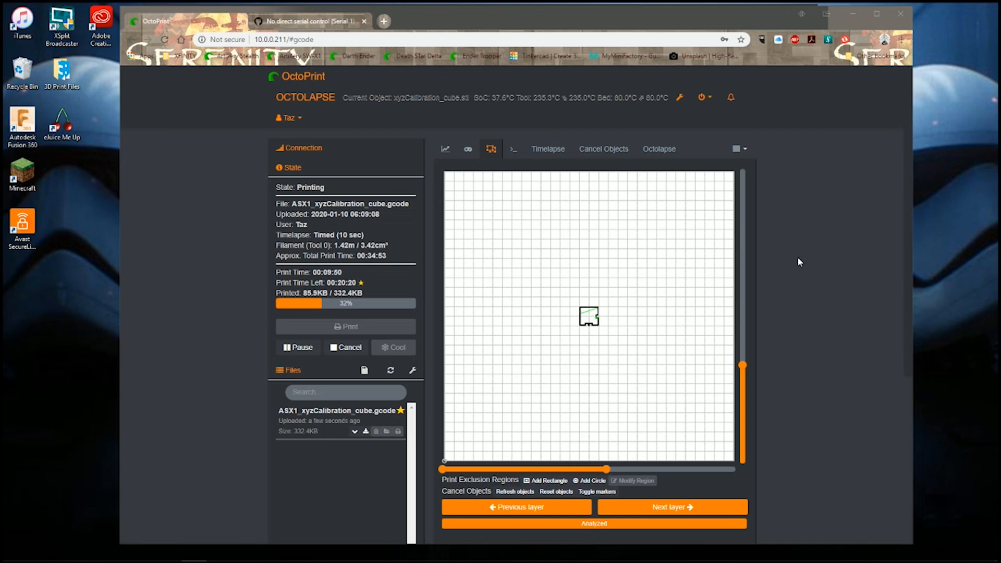
pyautogui.scroll(-3)
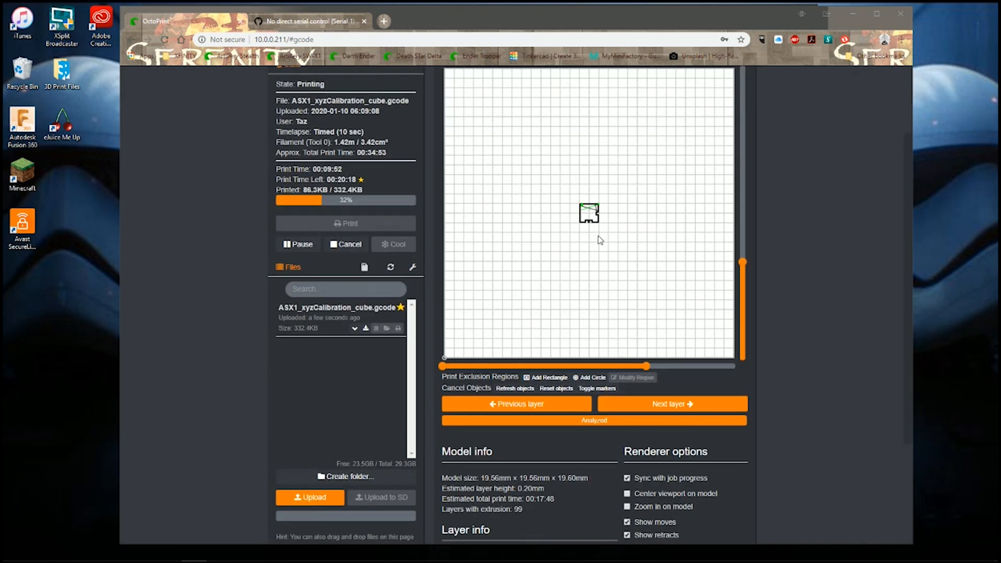